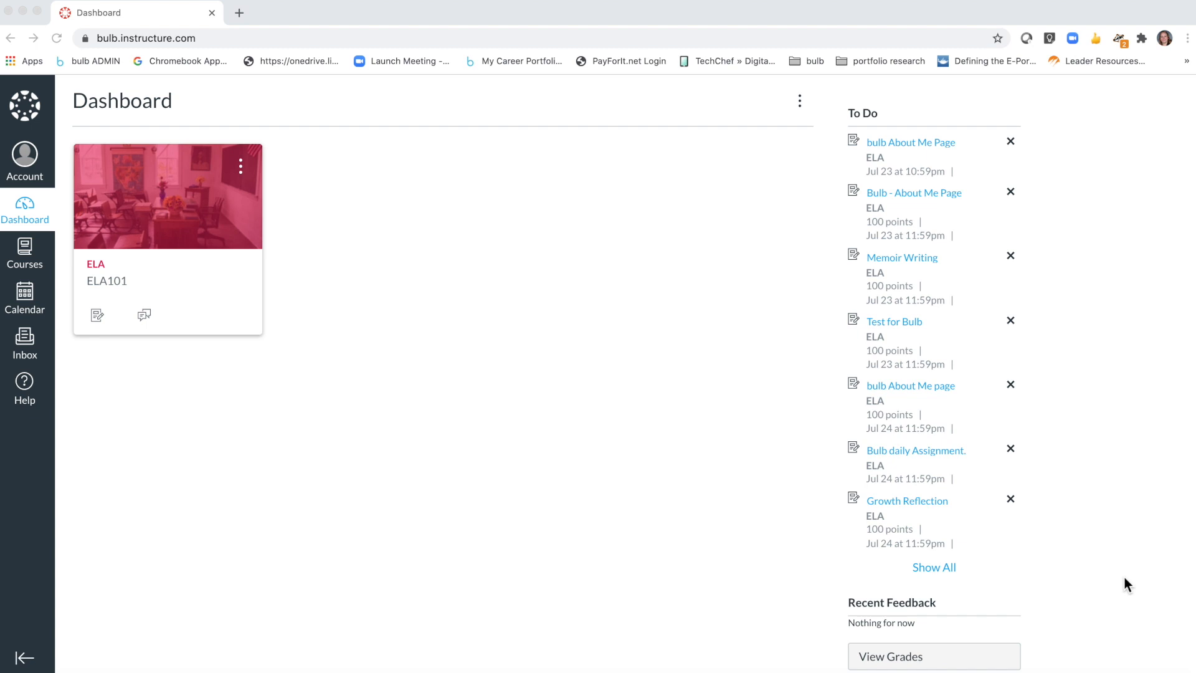
mouse_move(135, 277)
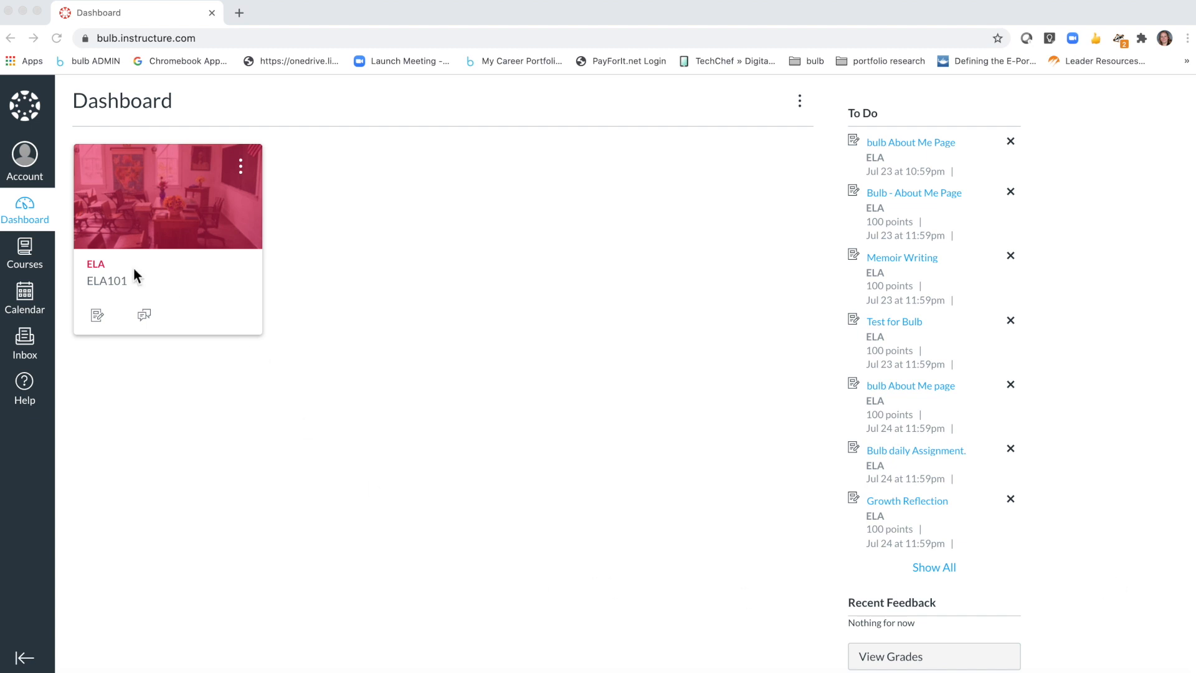
- Enter the ELA101 course from the Dashboard and launch its bulb portfolio tool
click(168, 194)
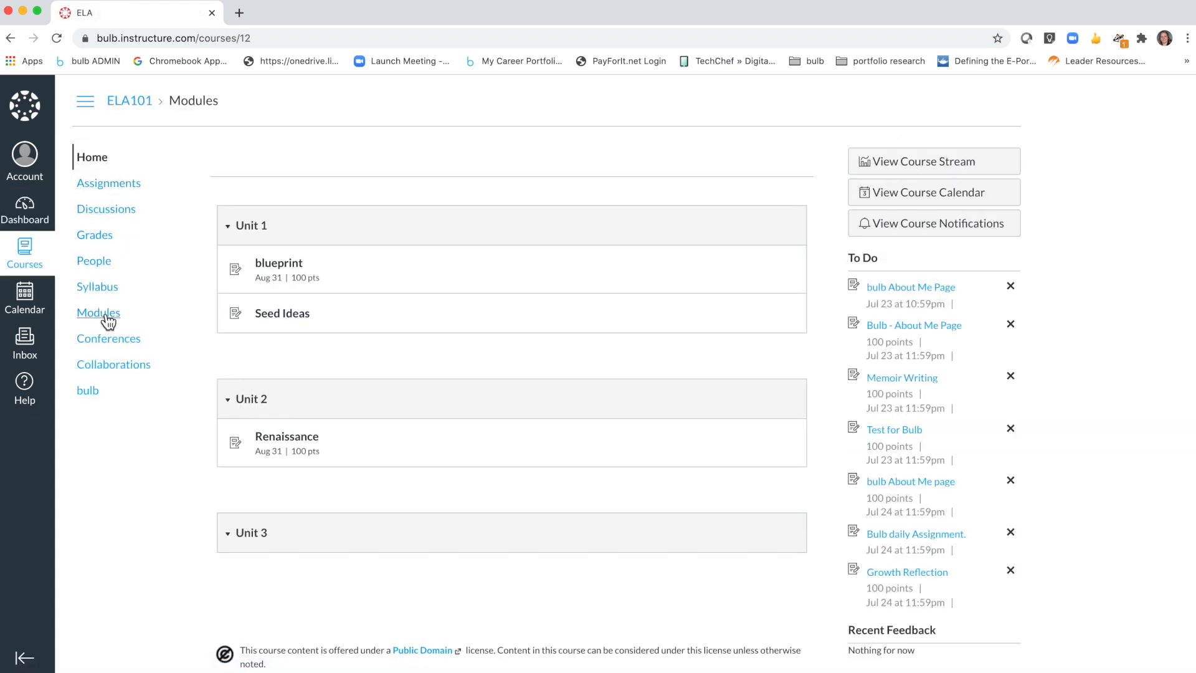
mouse_move(88, 390)
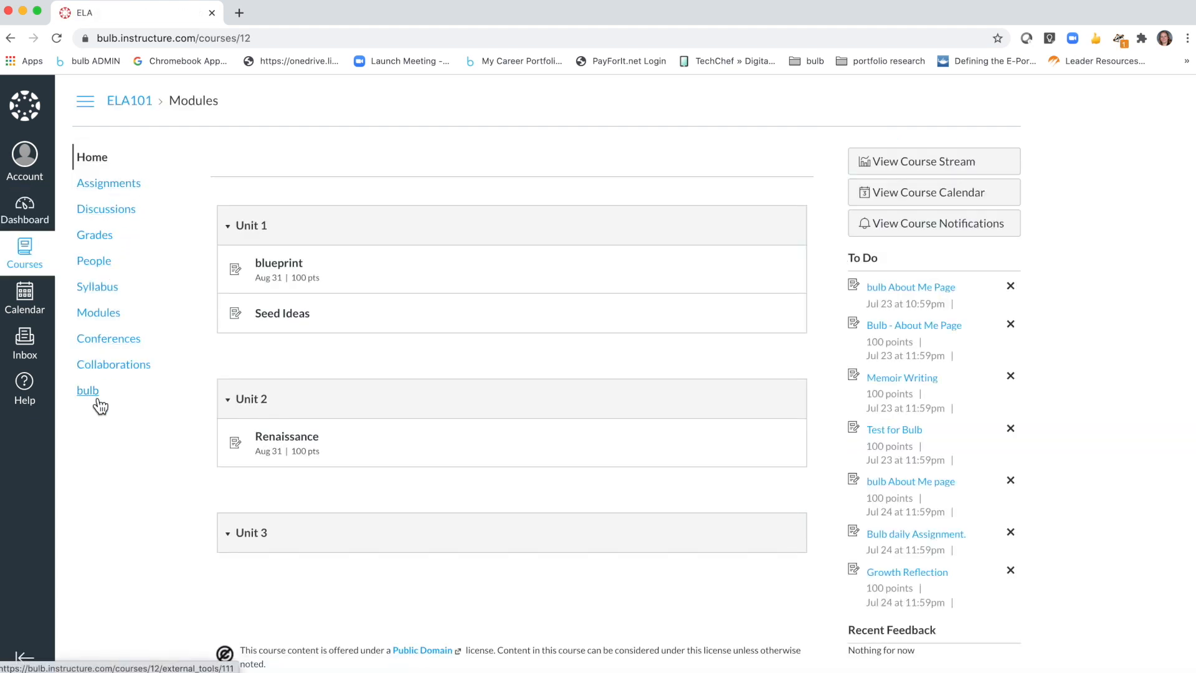
mouse_move(98, 313)
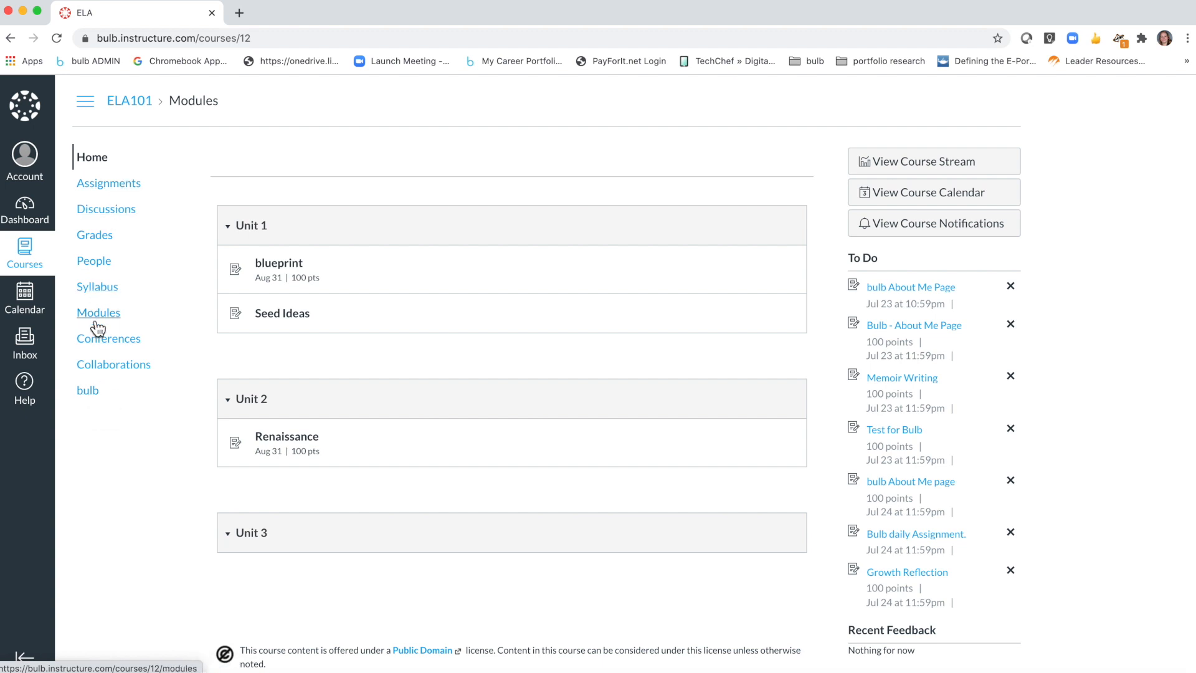
click(87, 390)
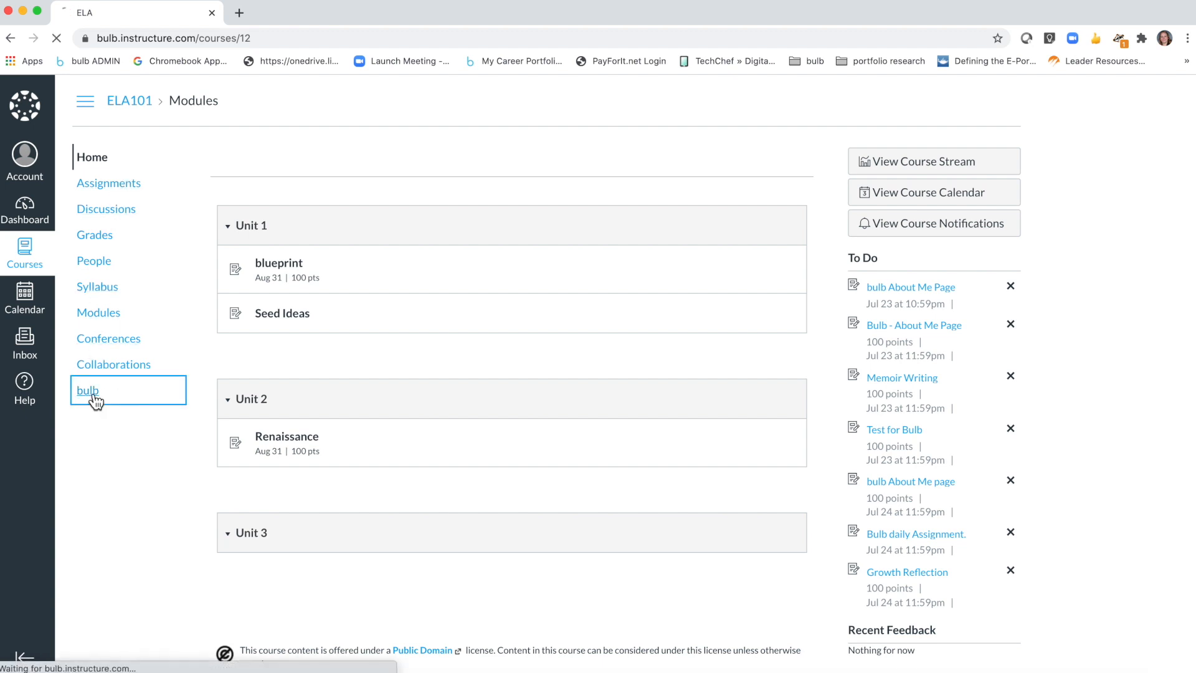
- Load the bulb profile and reveal its About Me, World History, Science and Writing tiles
click(86, 390)
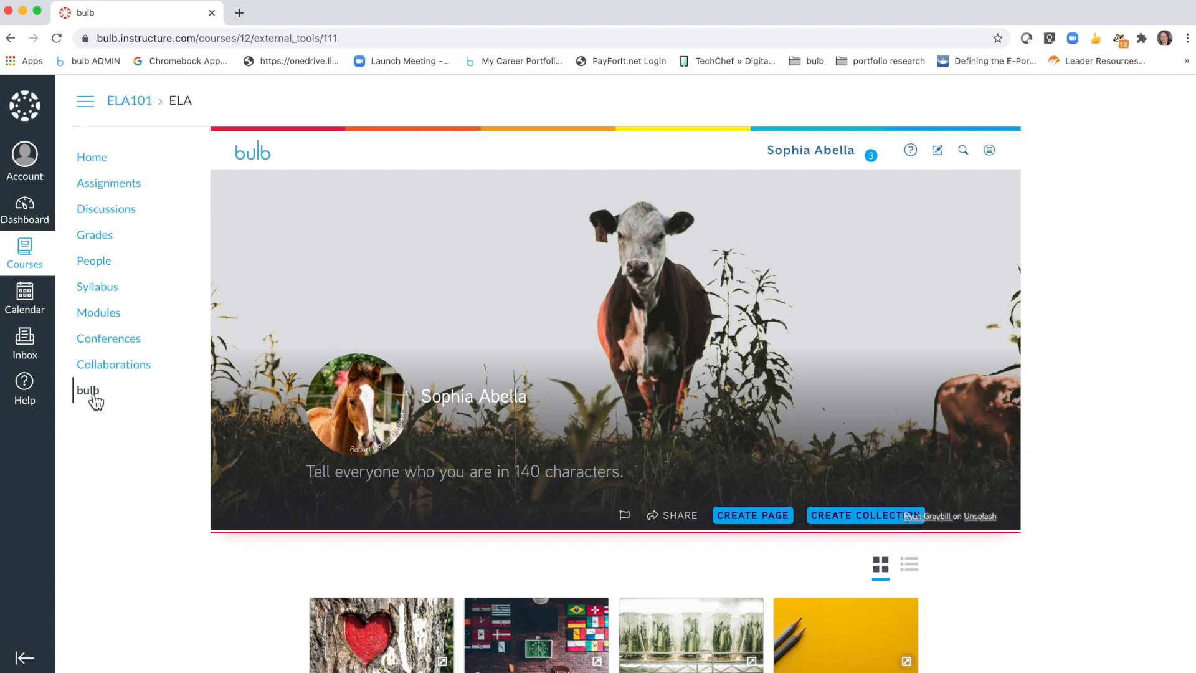
mouse_move(487, 387)
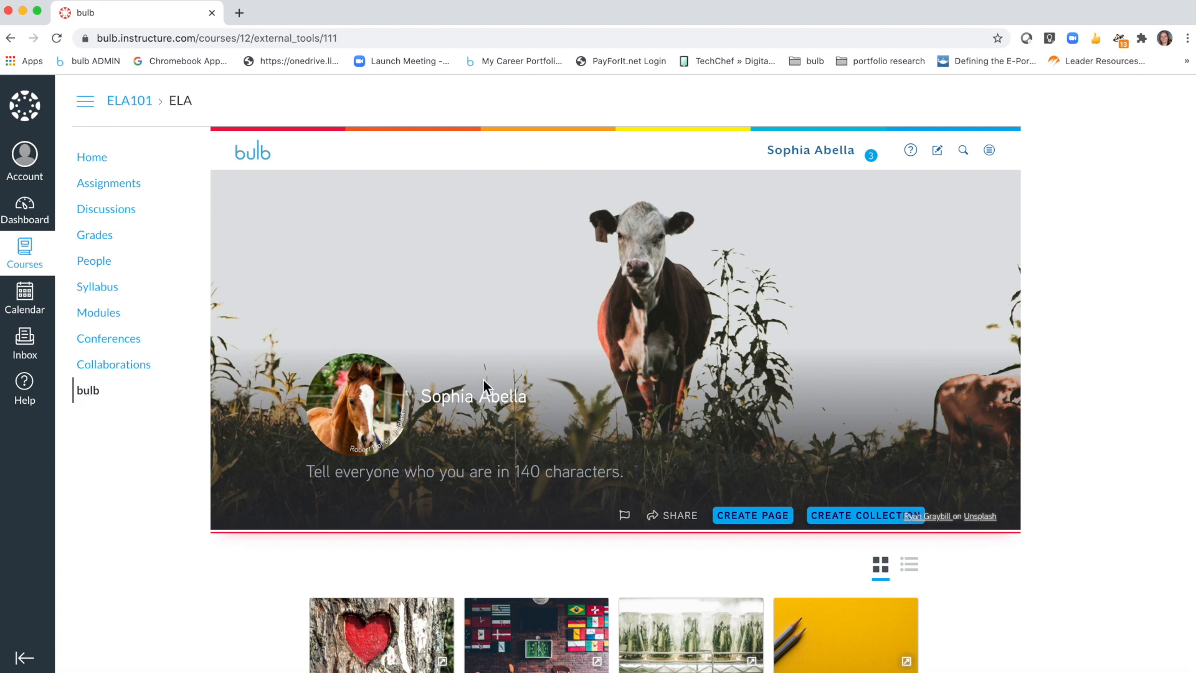
scroll(down, 3)
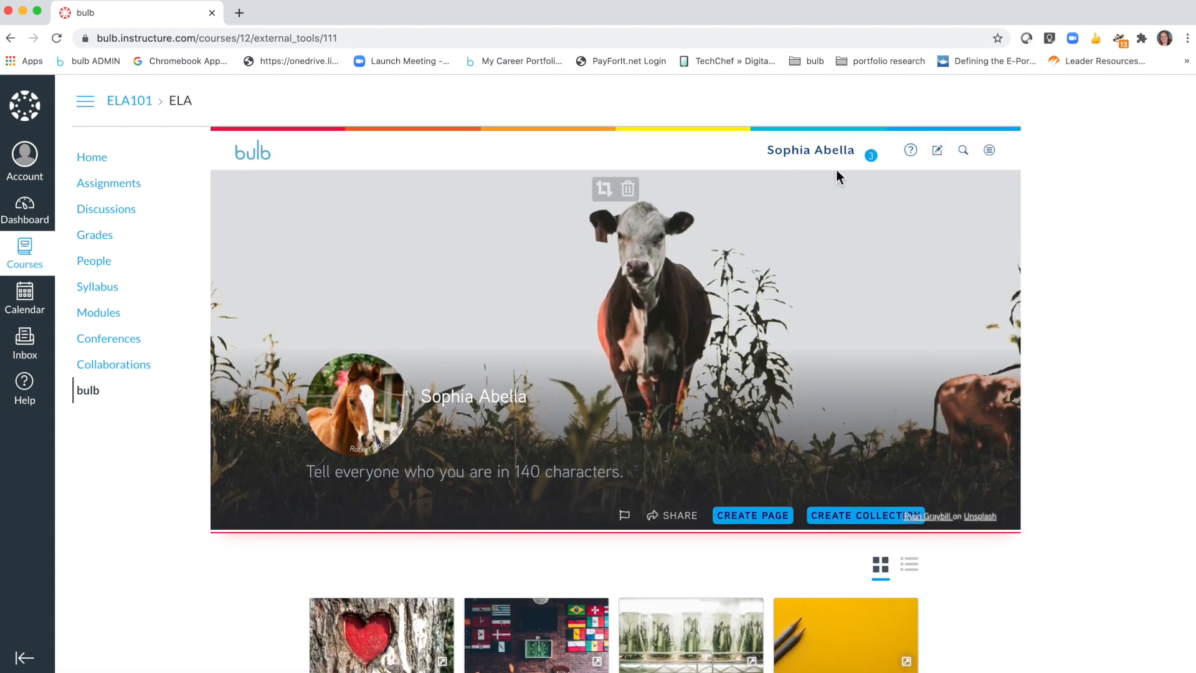
scroll(down, 3)
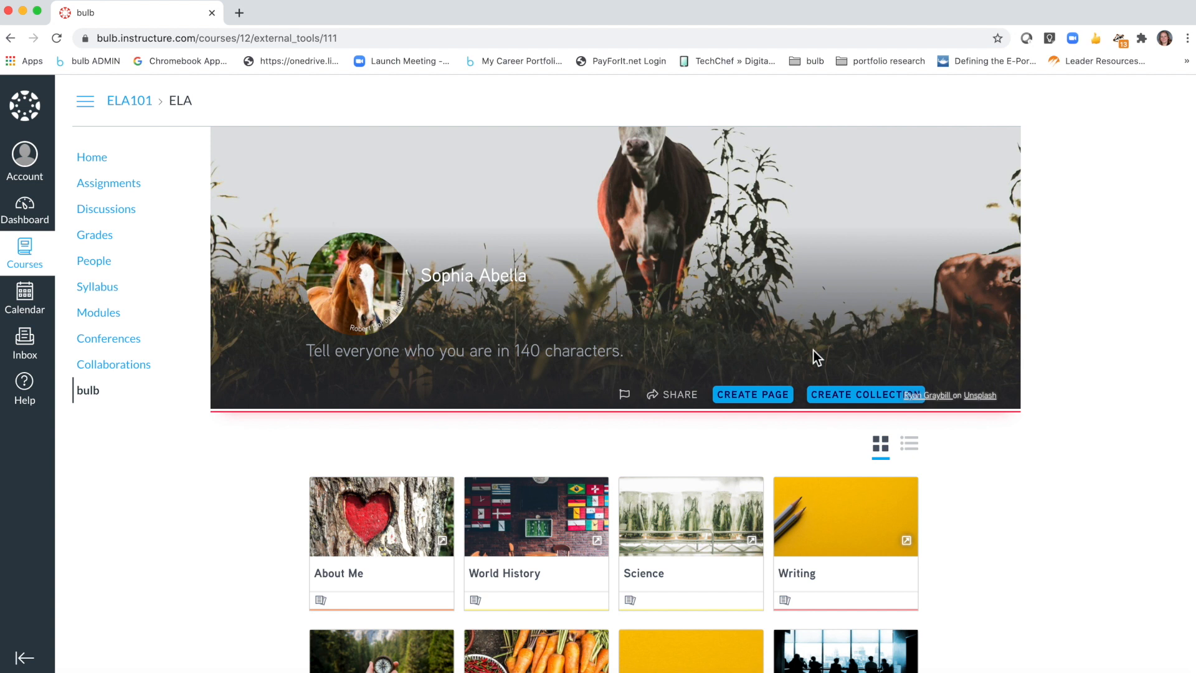
mouse_move(751, 395)
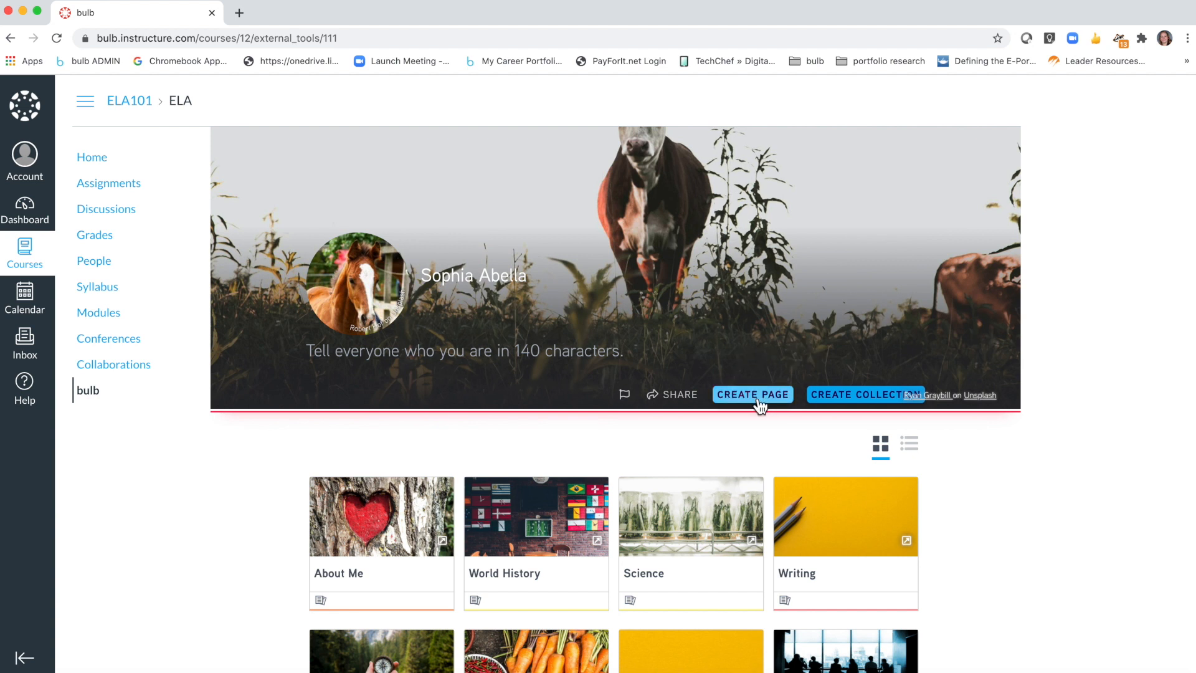
- Create a new bulb page titled 'My Favorite' and bring up its publish settings
click(751, 395)
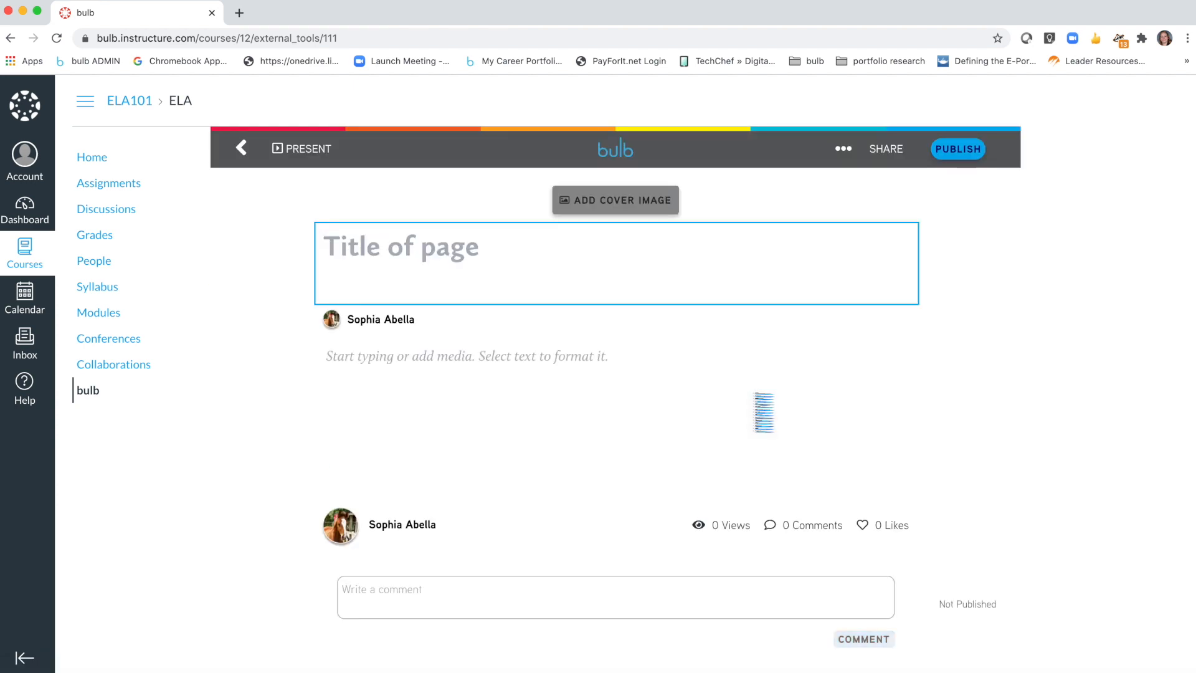
text(My Favorite)
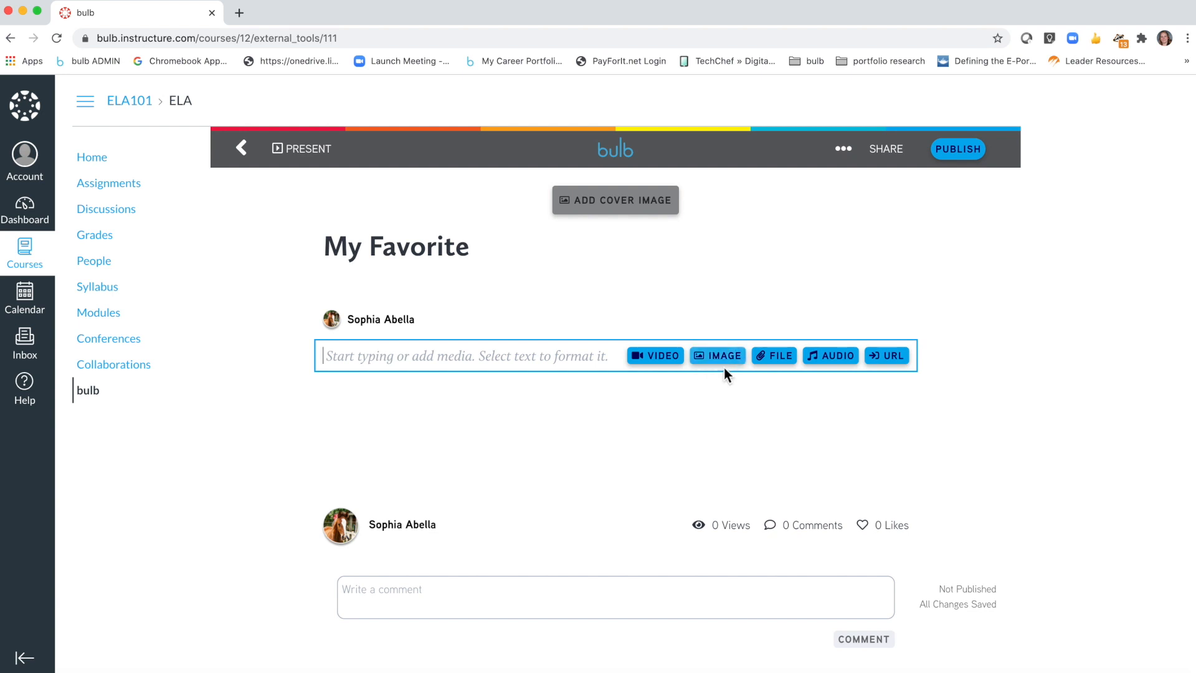
click(718, 356)
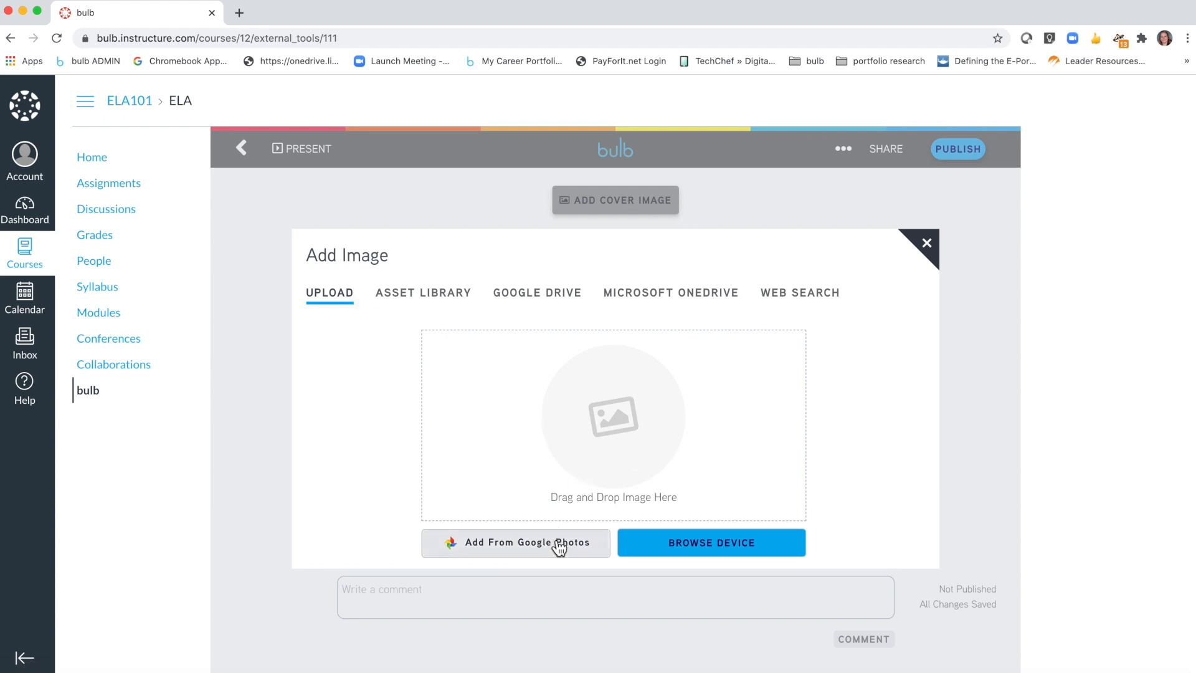
mouse_move(680, 402)
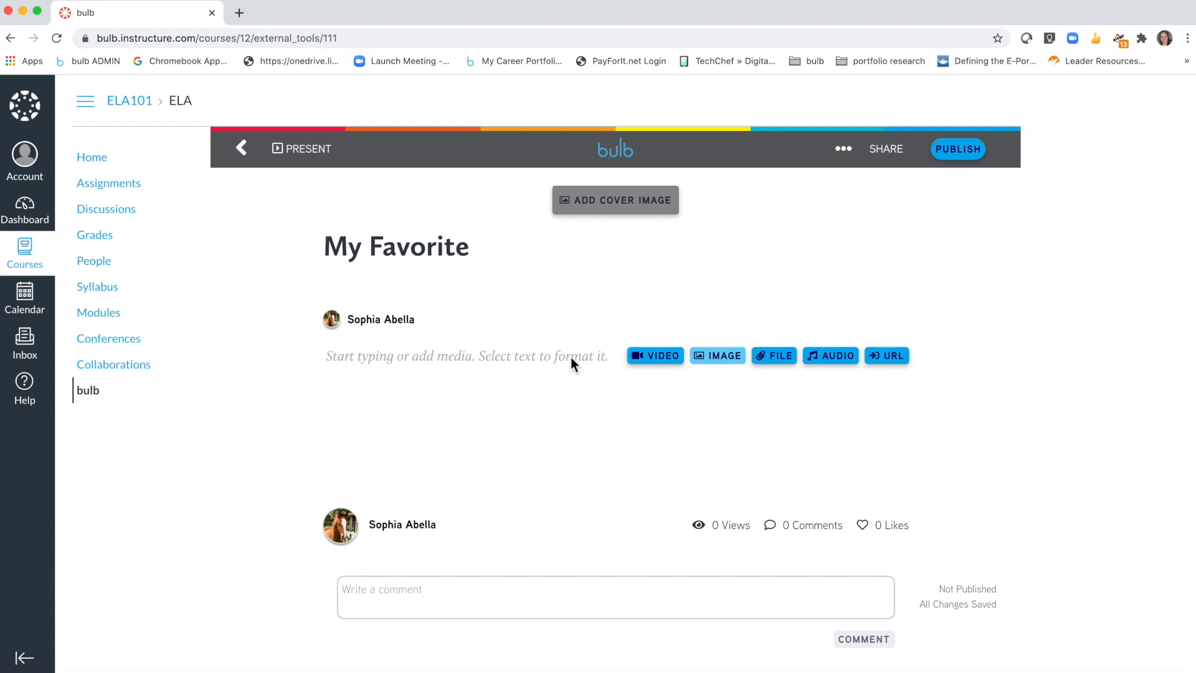
mouse_move(689, 429)
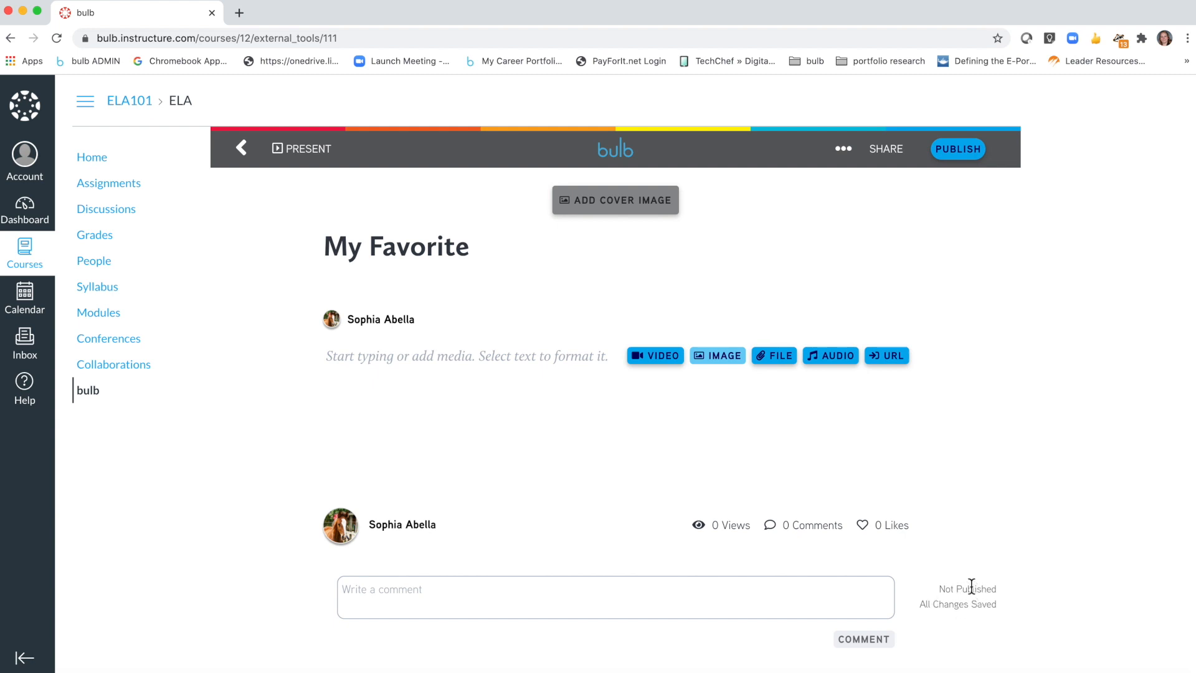
mouse_move(977, 314)
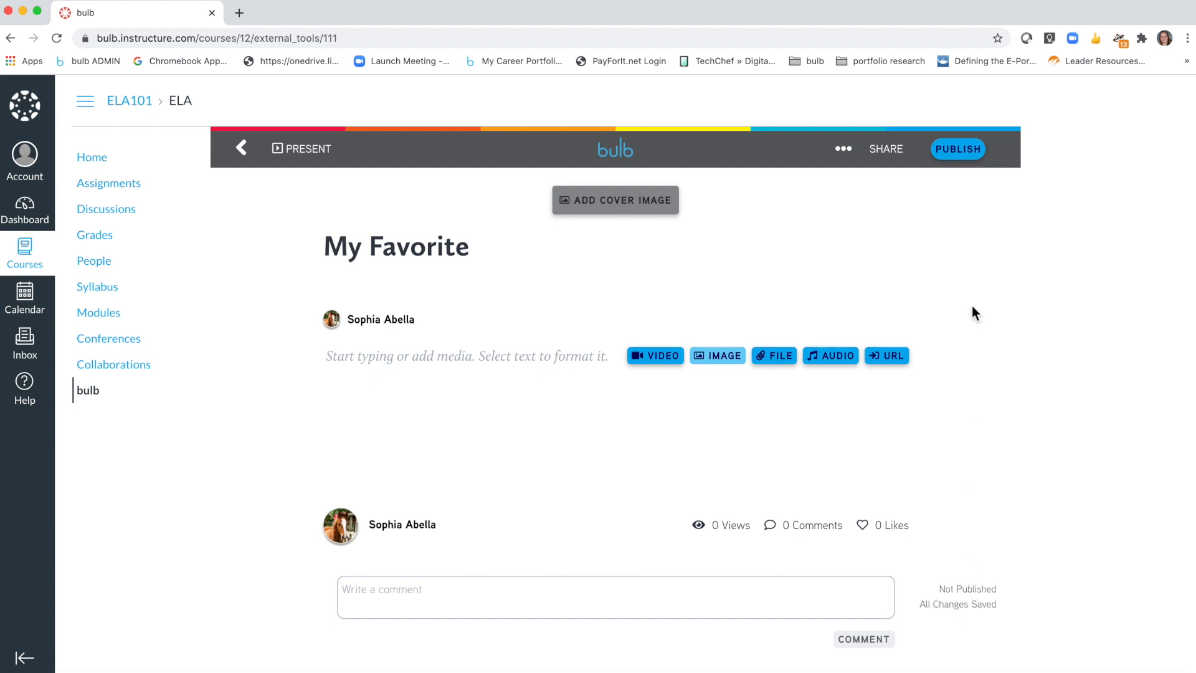
click(959, 148)
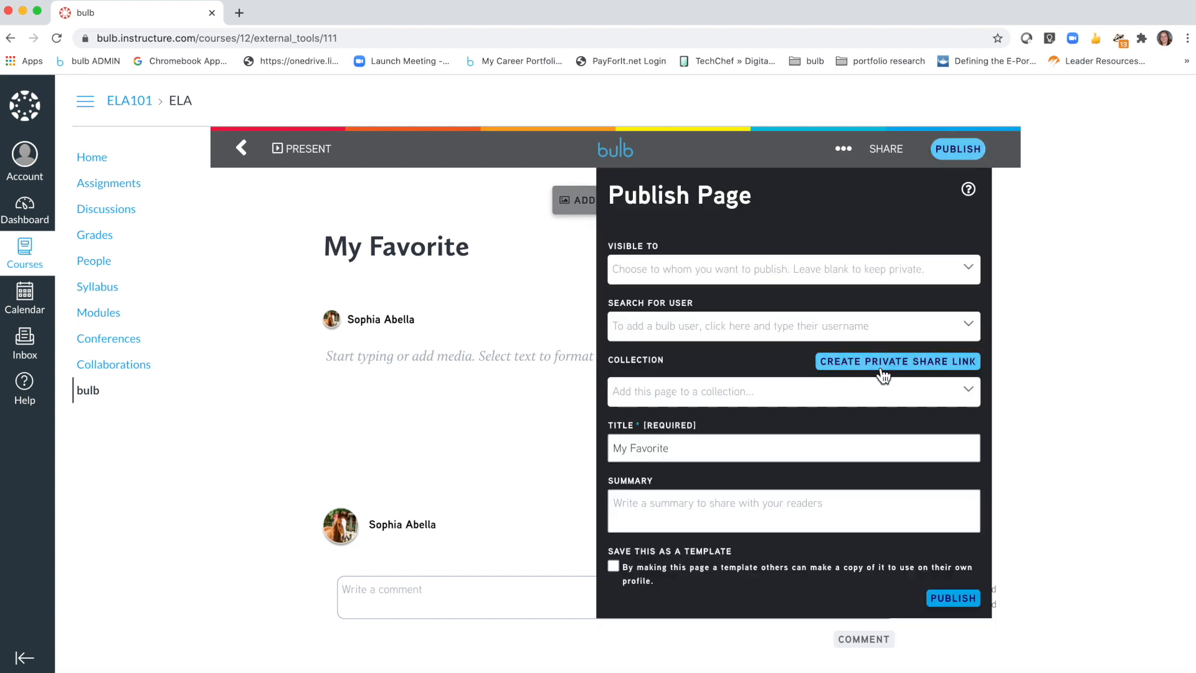
- Publish 'My Favorite' with a private share link generated and copied
click(897, 362)
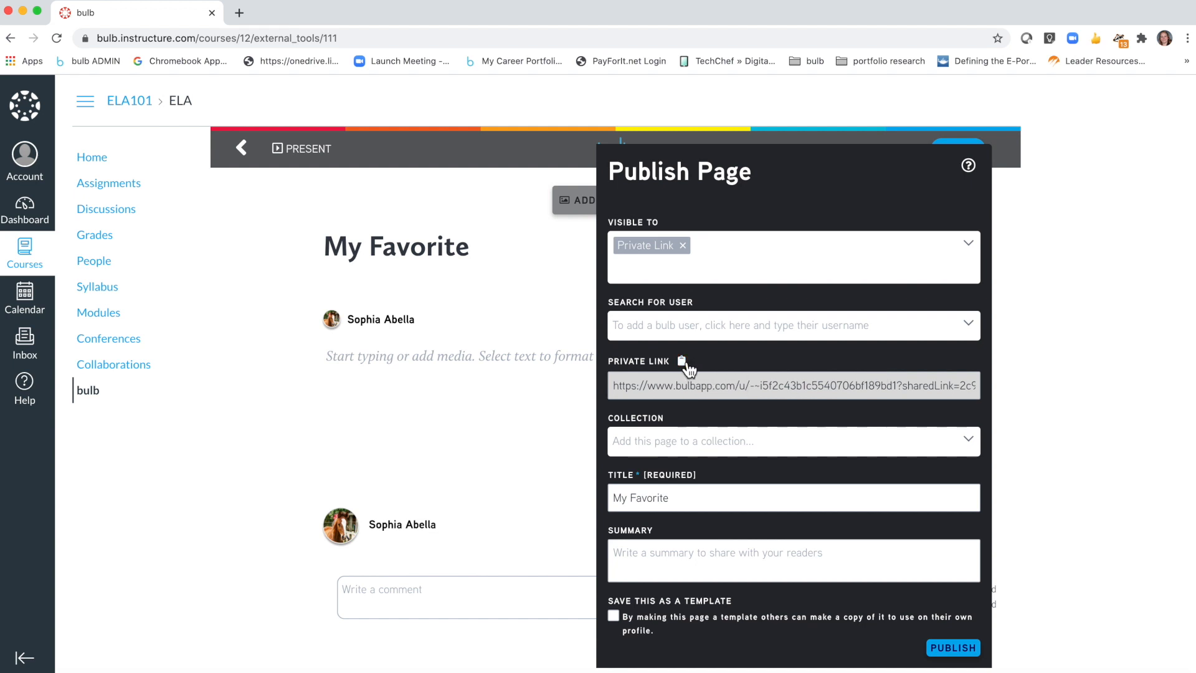
click(683, 361)
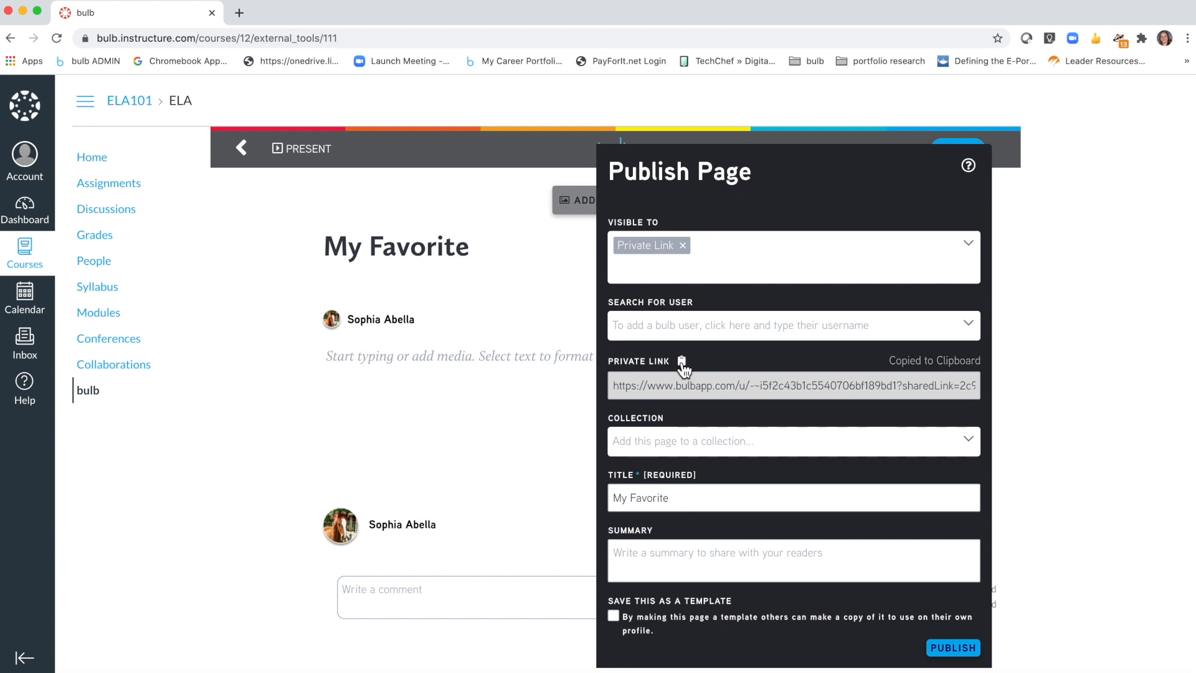
click(682, 362)
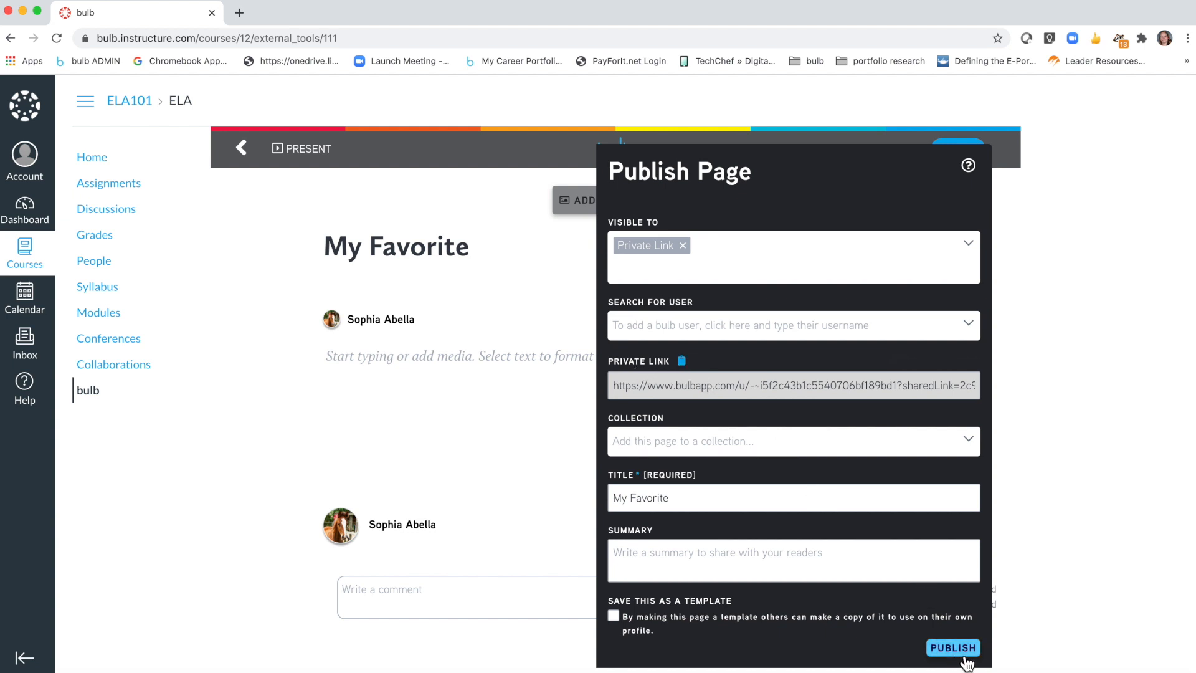
click(954, 648)
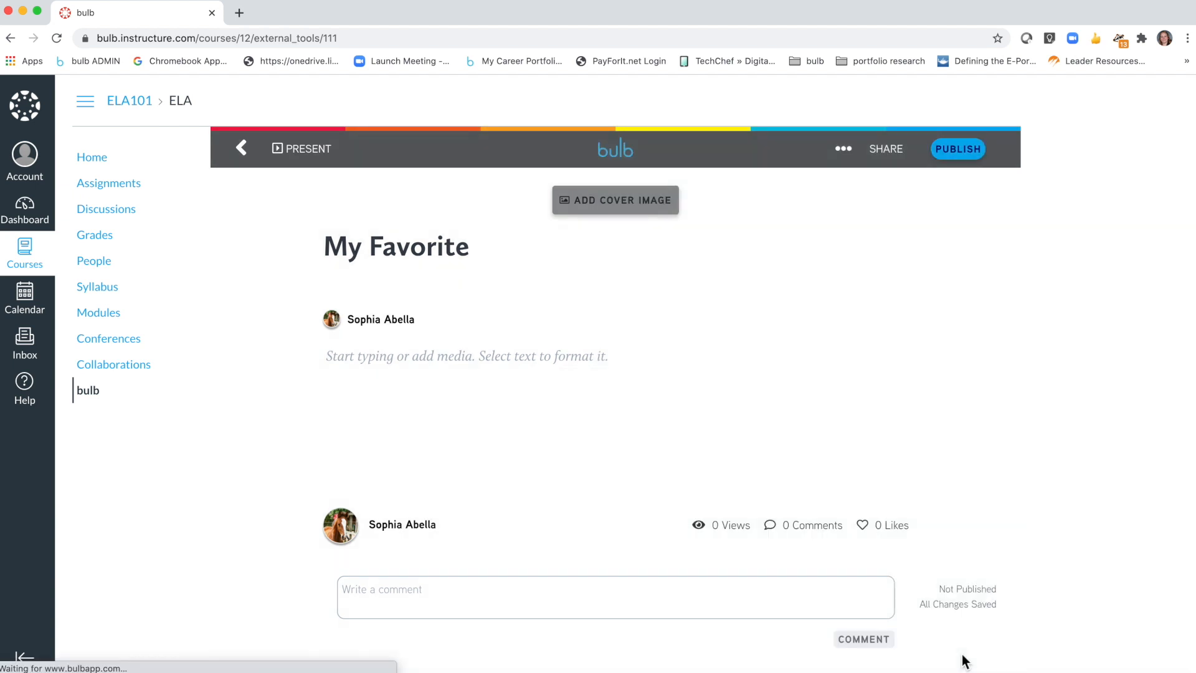
click(956, 148)
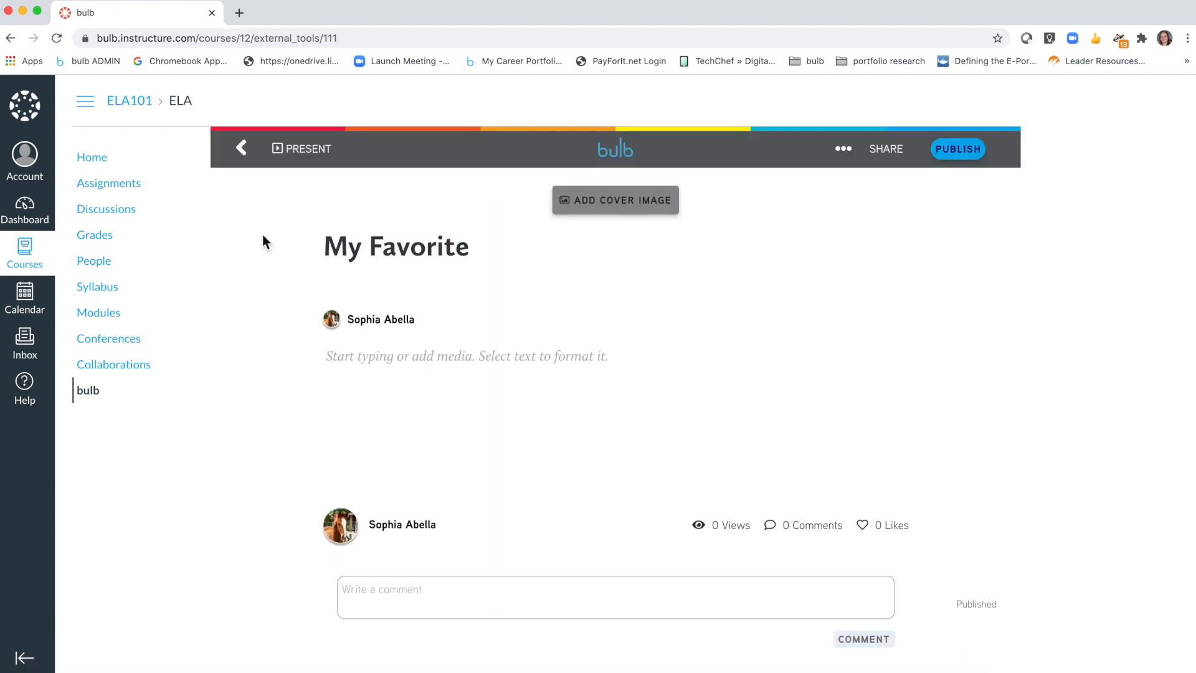
- Go to the ELA101 course's Assignments list in Canvas
click(108, 183)
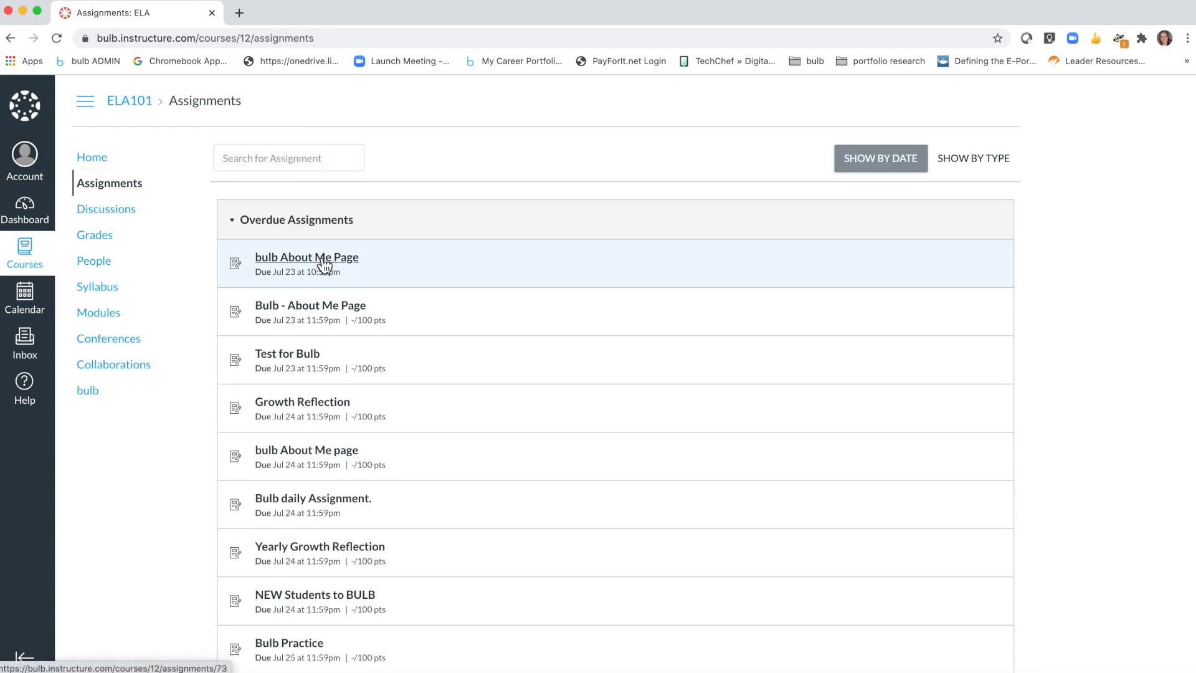
- Submit the copied bulb share link as the Website URL for the bulb About Me Page assignment
click(307, 257)
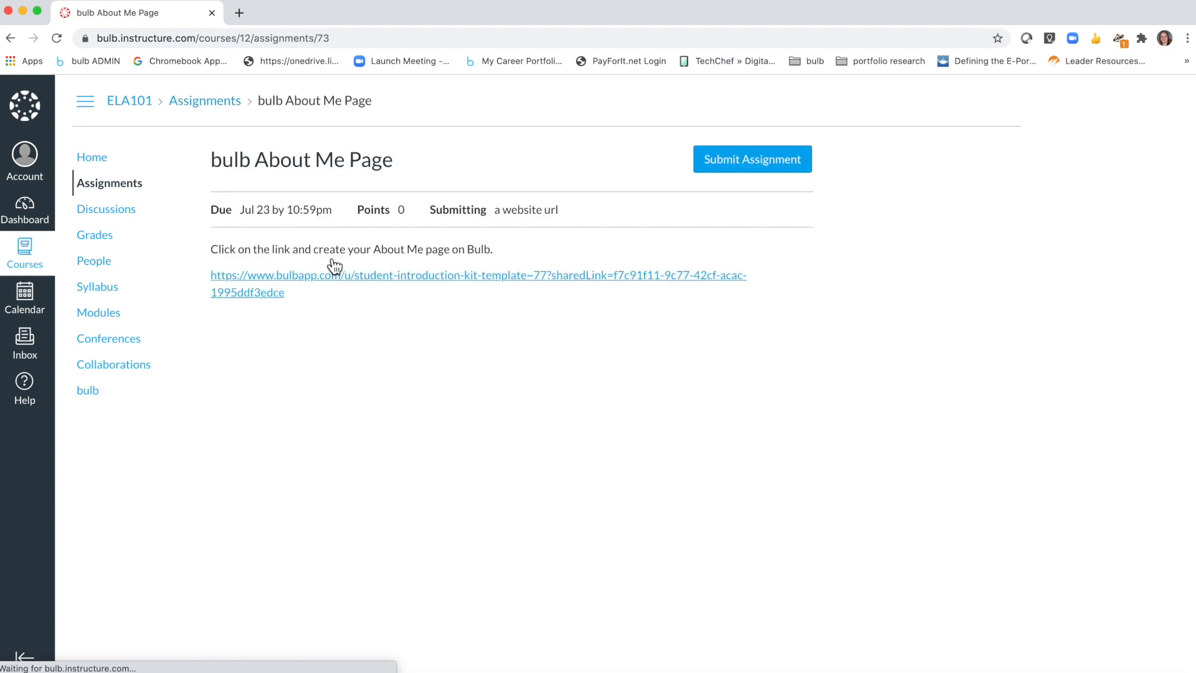
click(750, 158)
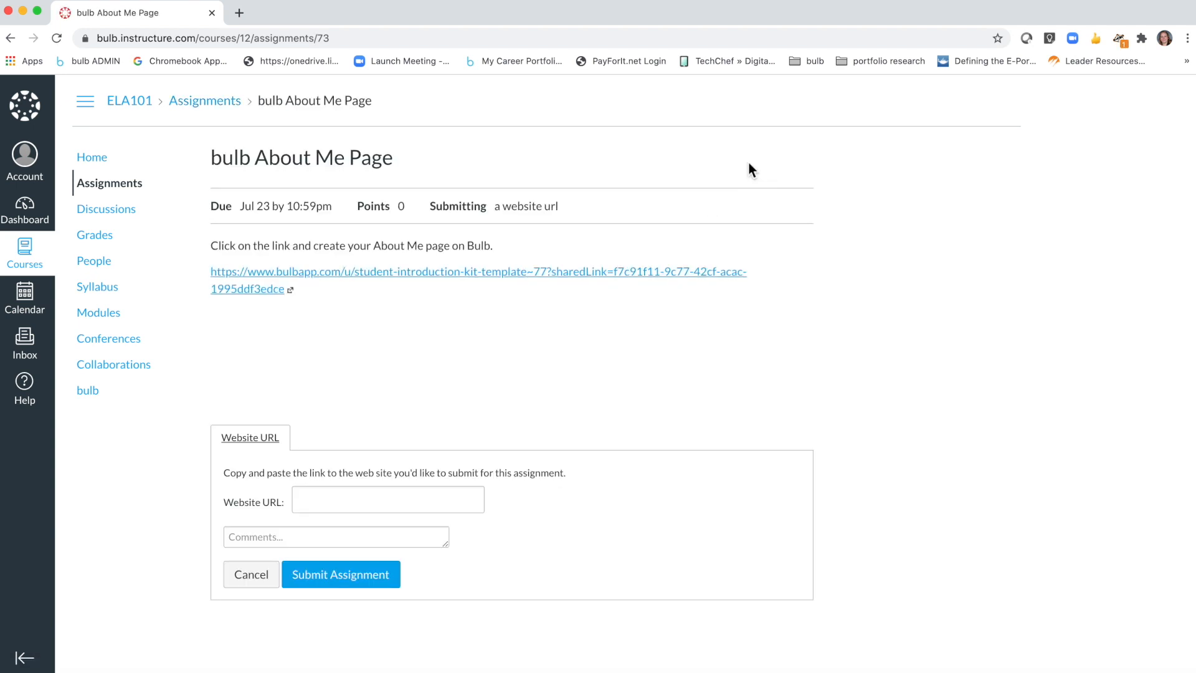
click(387, 500)
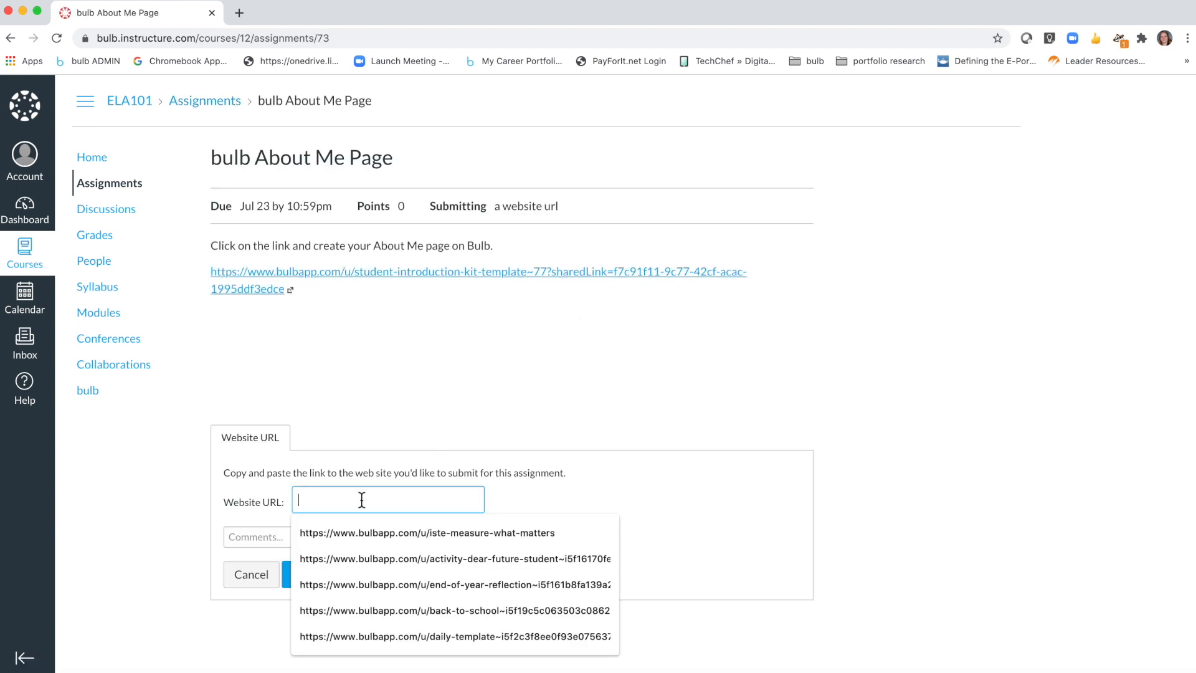
text(9498c6-c6ab-47a5-b51d-3afb89a34ac3)
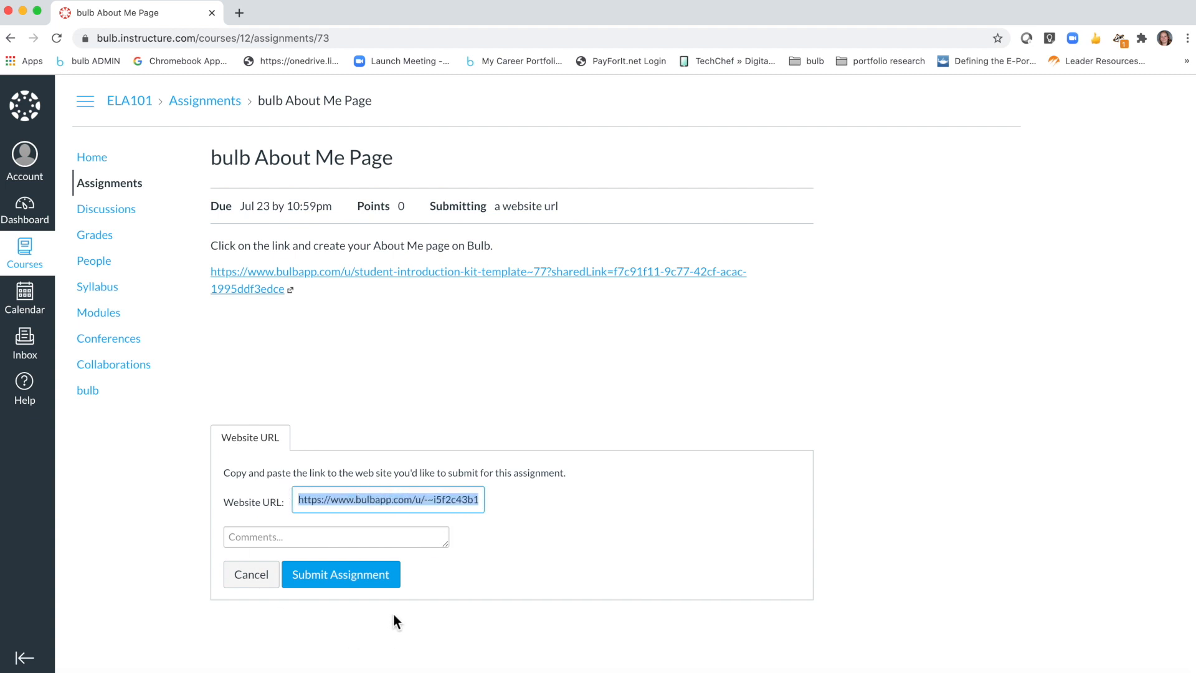
click(340, 573)
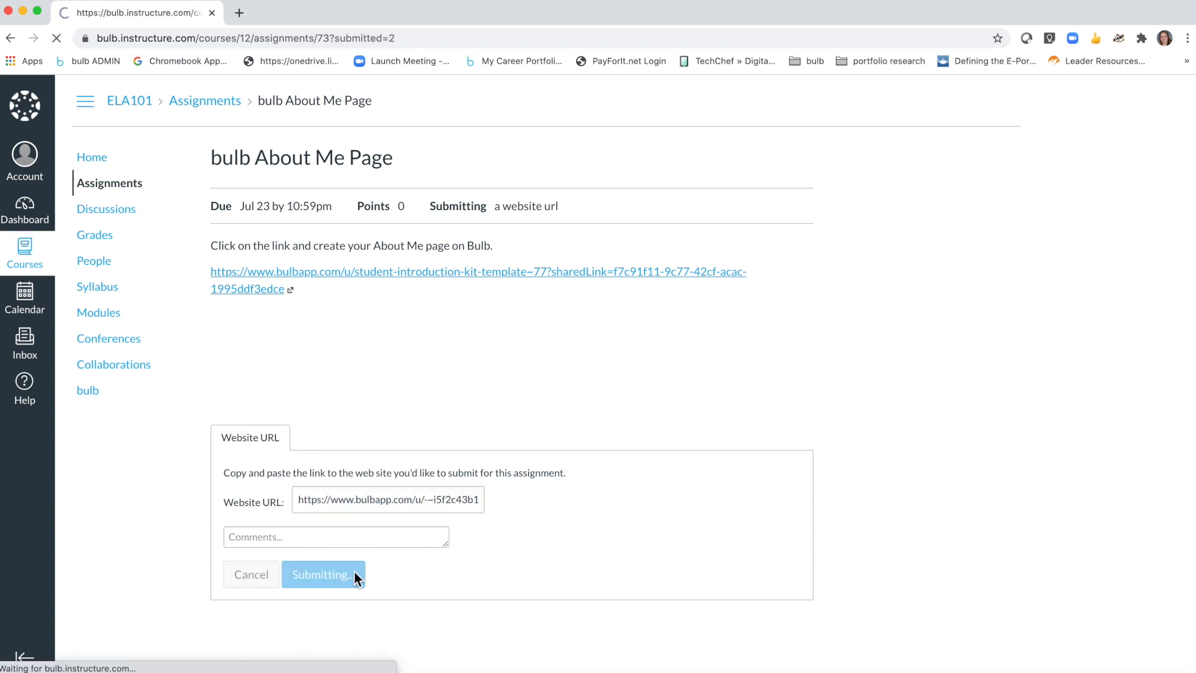
click(323, 573)
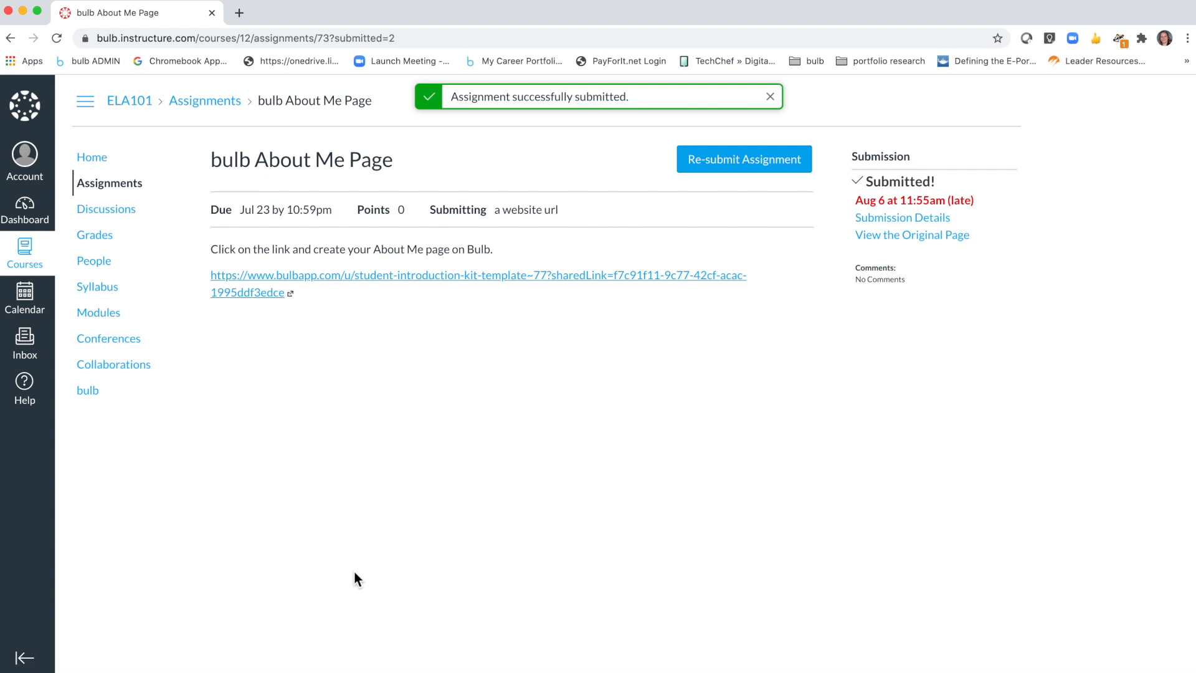
mouse_move(110, 183)
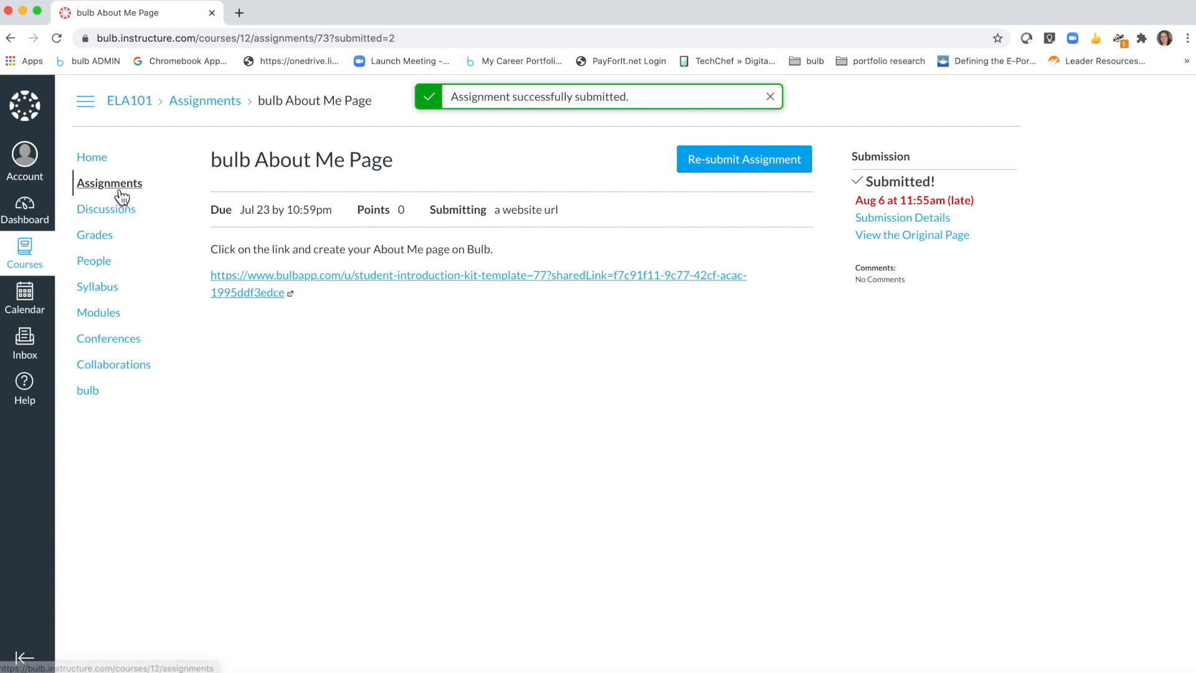
- Return to the course's Assignments list and open the Bulb - About Me Page assignment
click(109, 182)
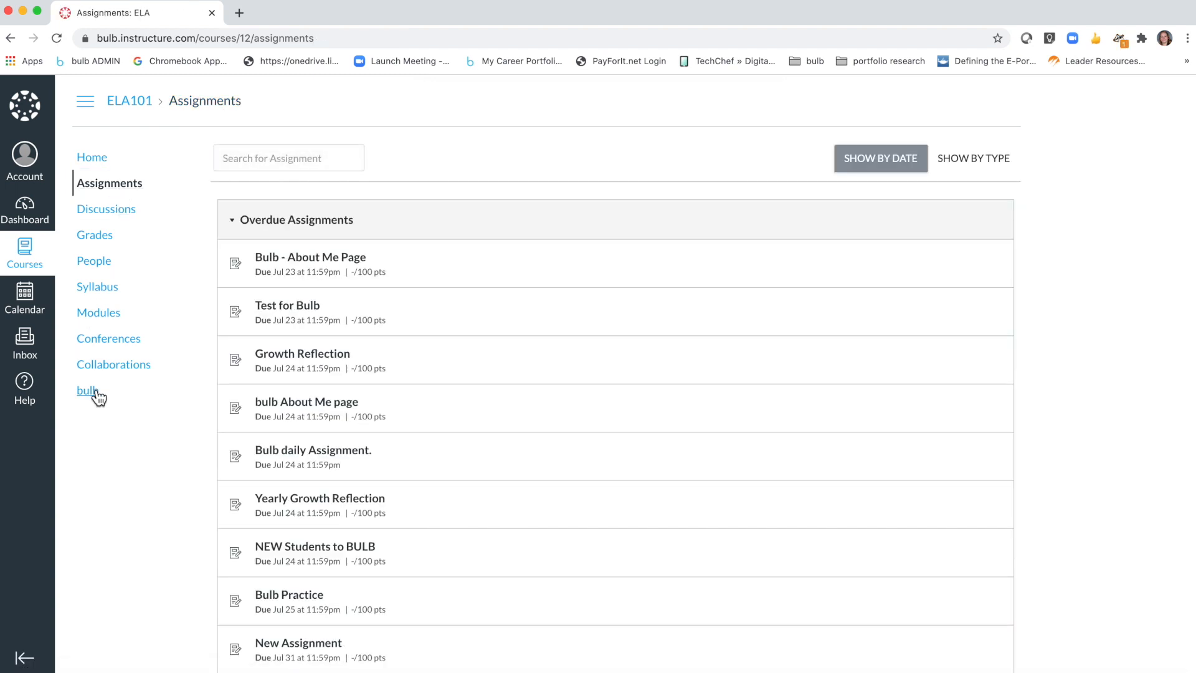
click(86, 389)
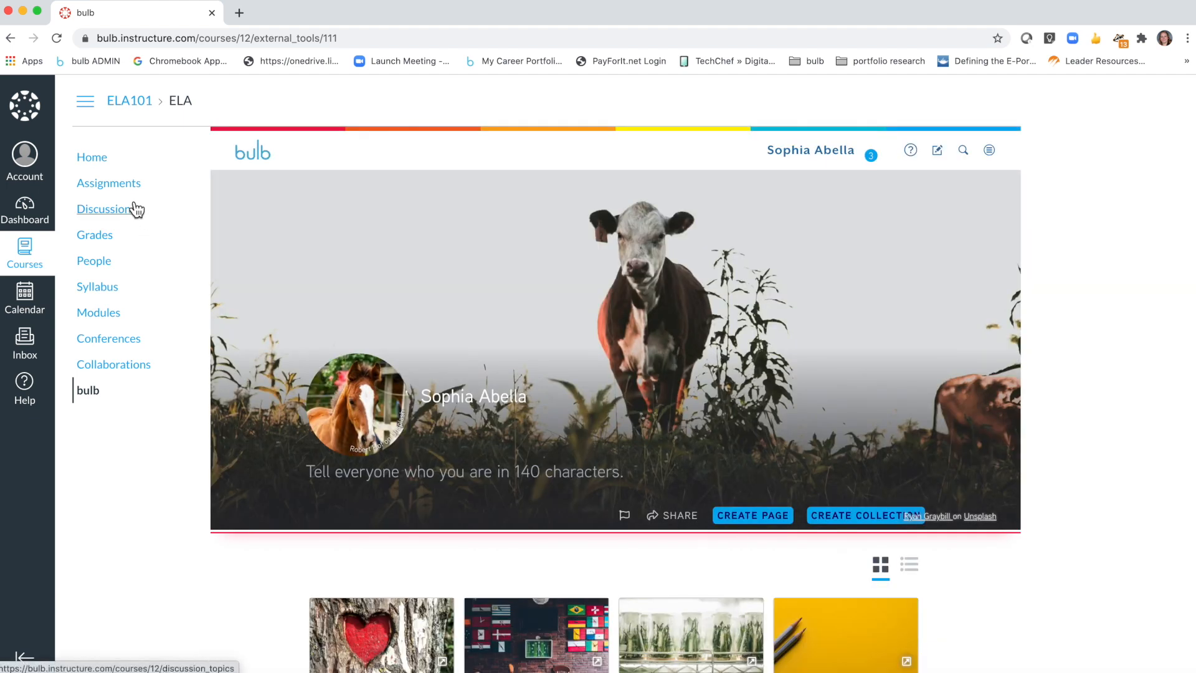
click(108, 182)
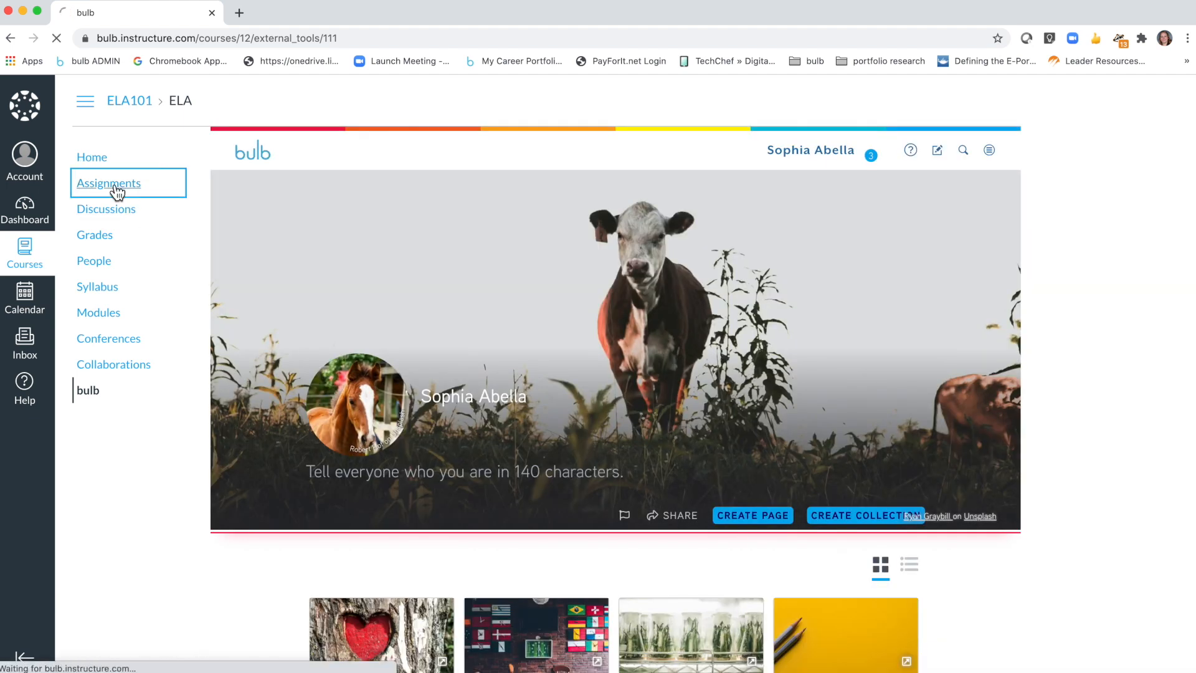
click(109, 183)
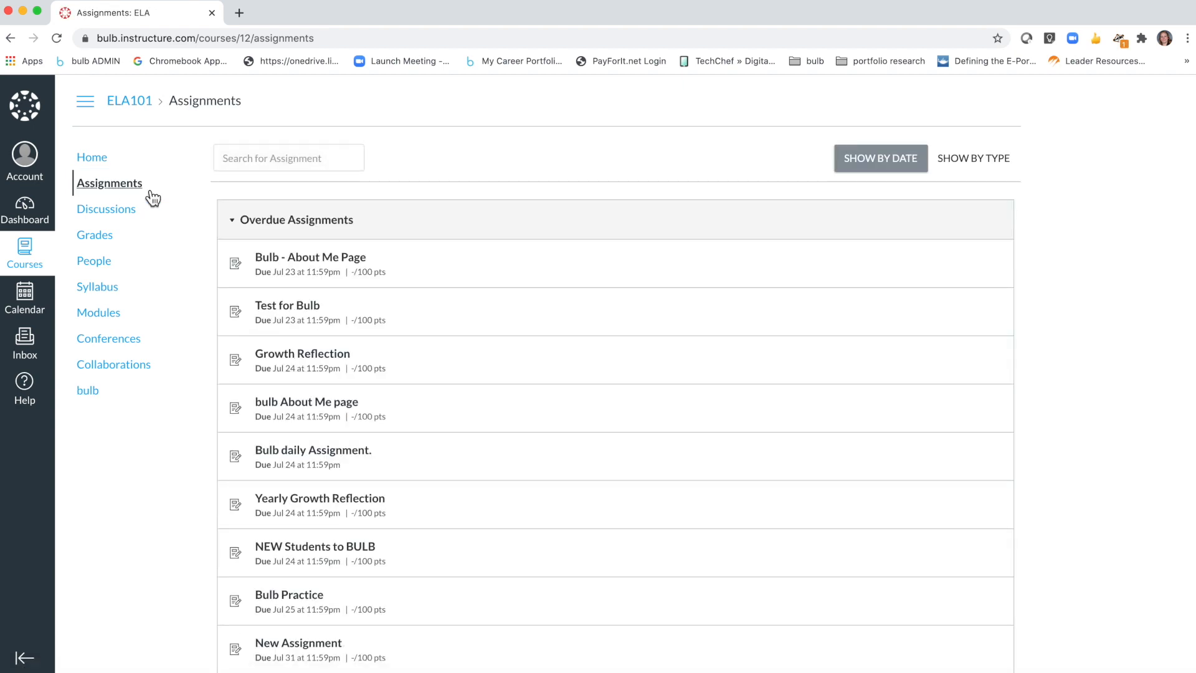
click(311, 257)
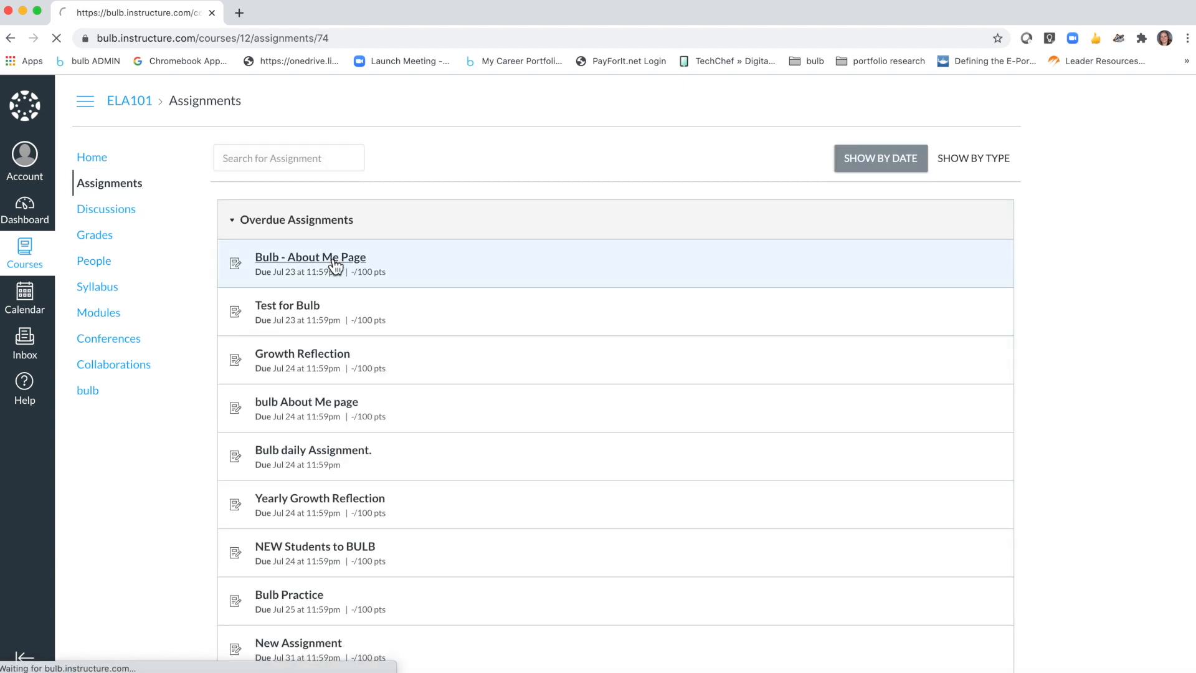
click(310, 256)
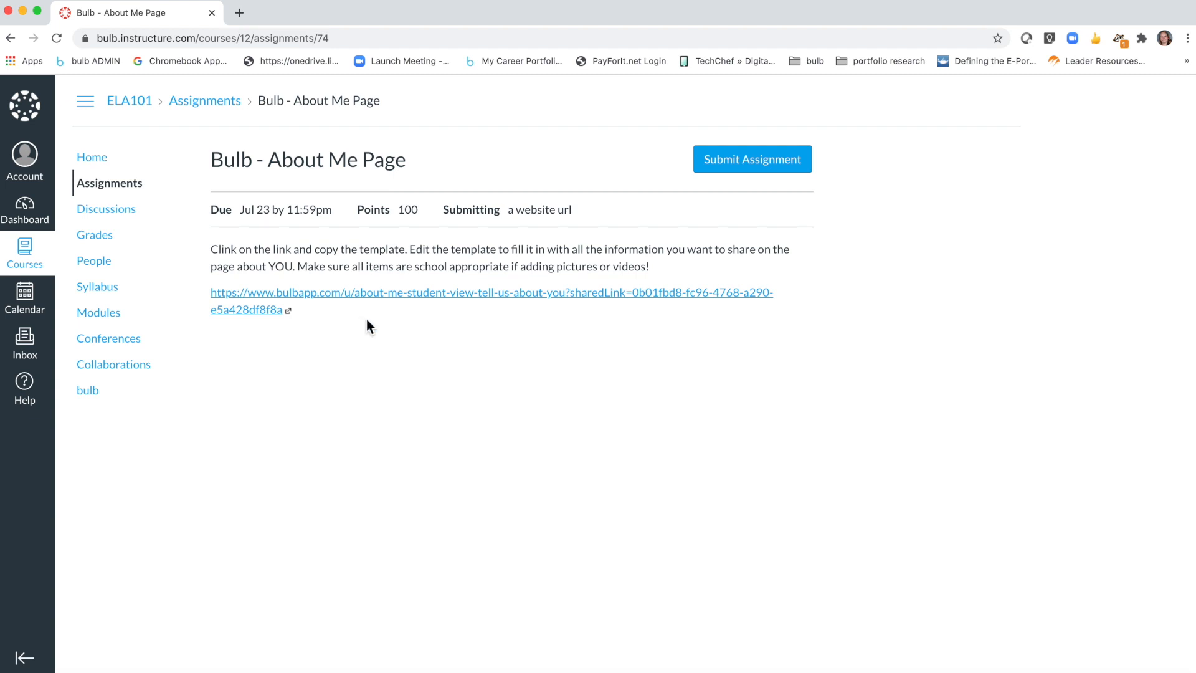
mouse_move(407, 298)
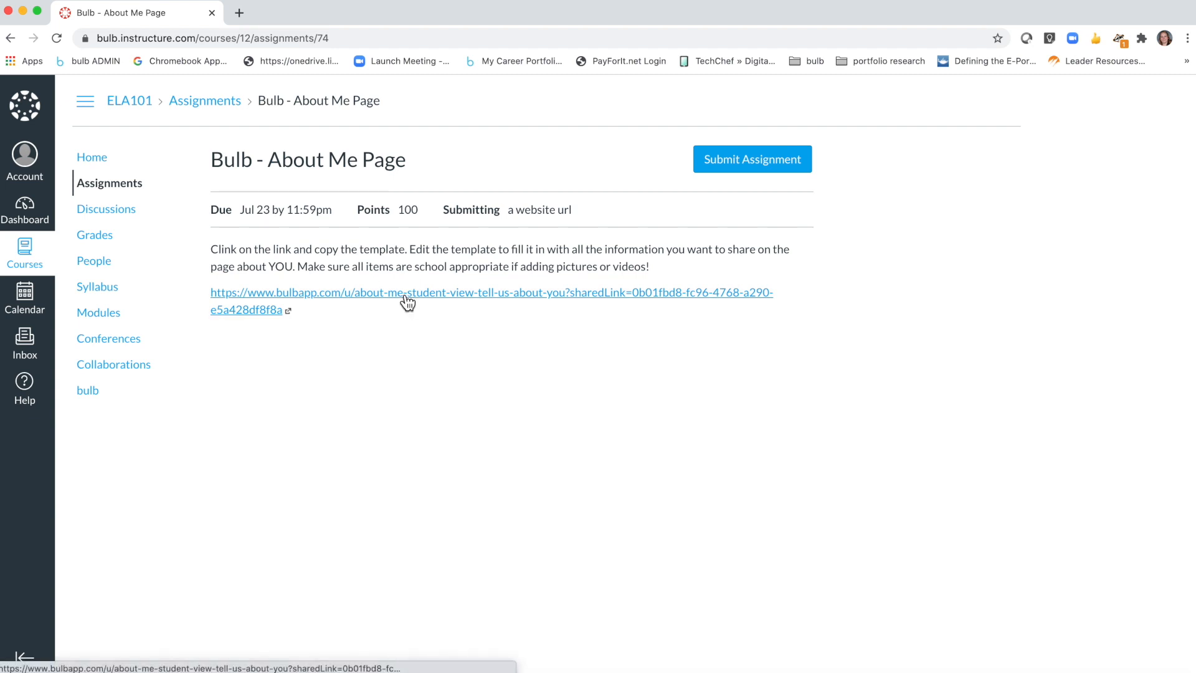
- Follow the bulbapp.com template link to the About Me | Student View page and reach its bottom
click(381, 291)
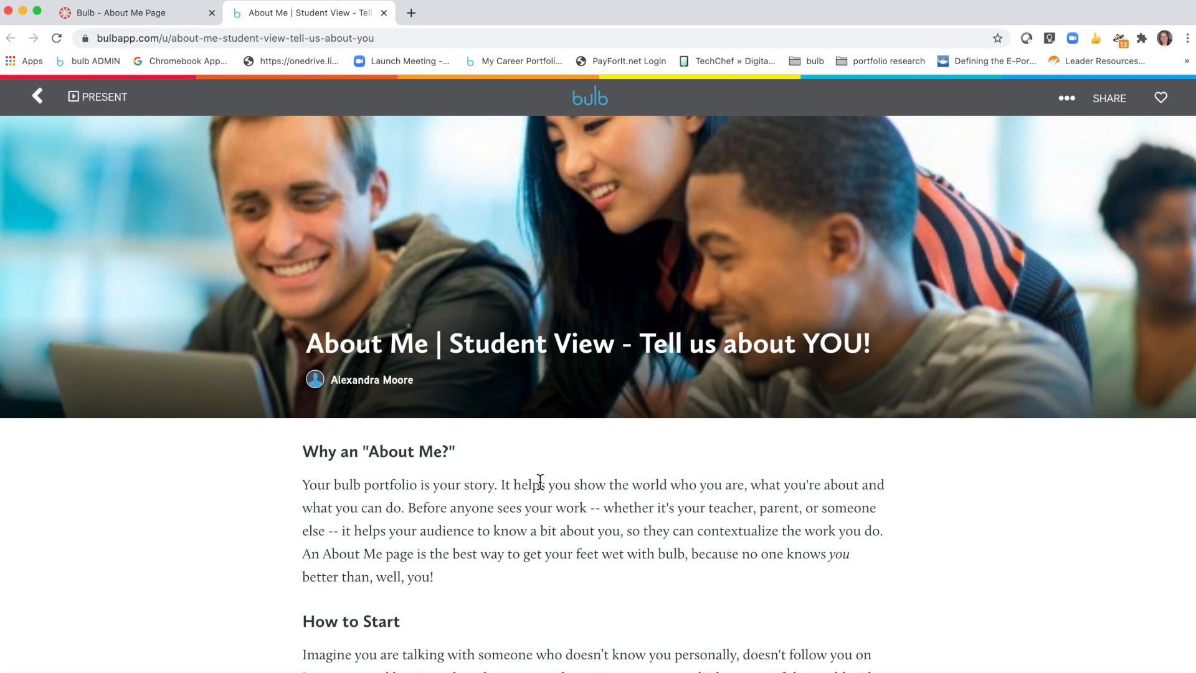
scroll(down, 3)
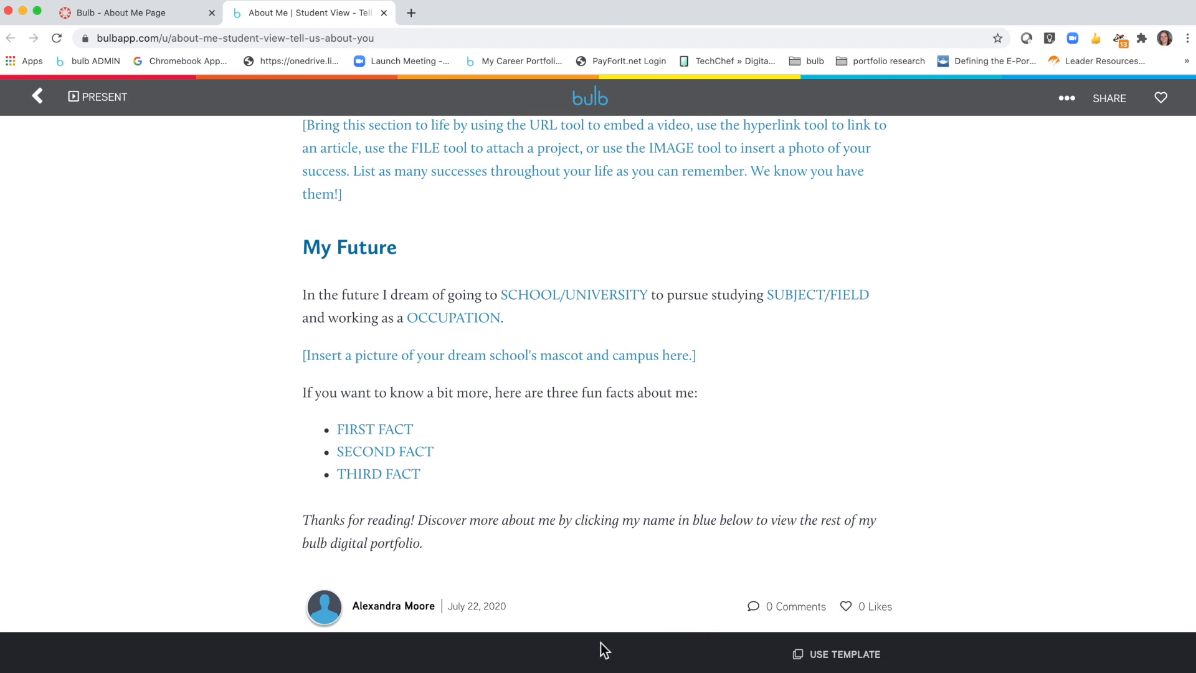
mouse_move(859, 661)
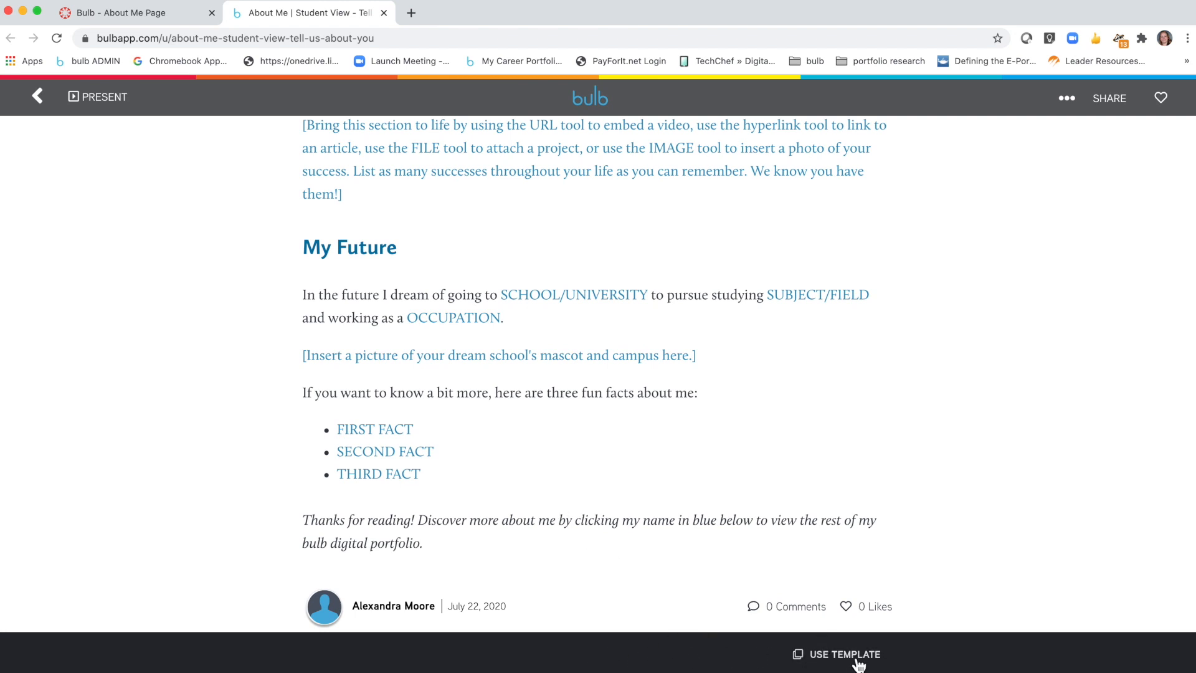
- Use USE TEMPLATE and confirm the Copying Template dialog to copy About Me into my profile
click(845, 654)
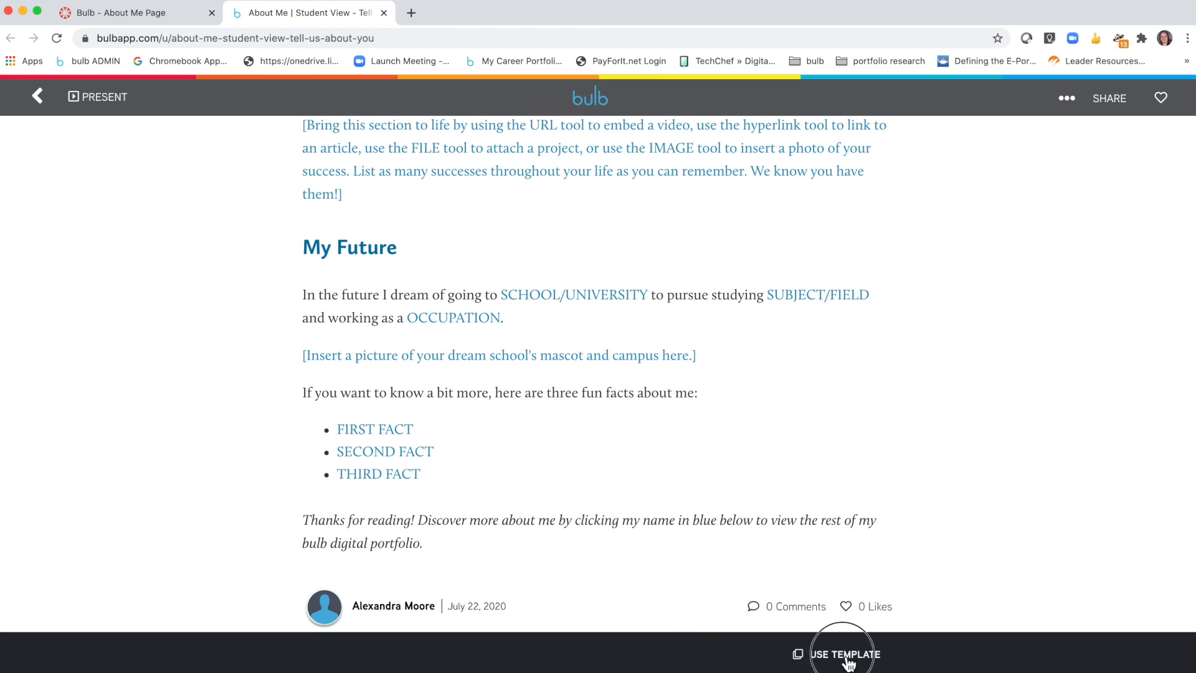
click(843, 654)
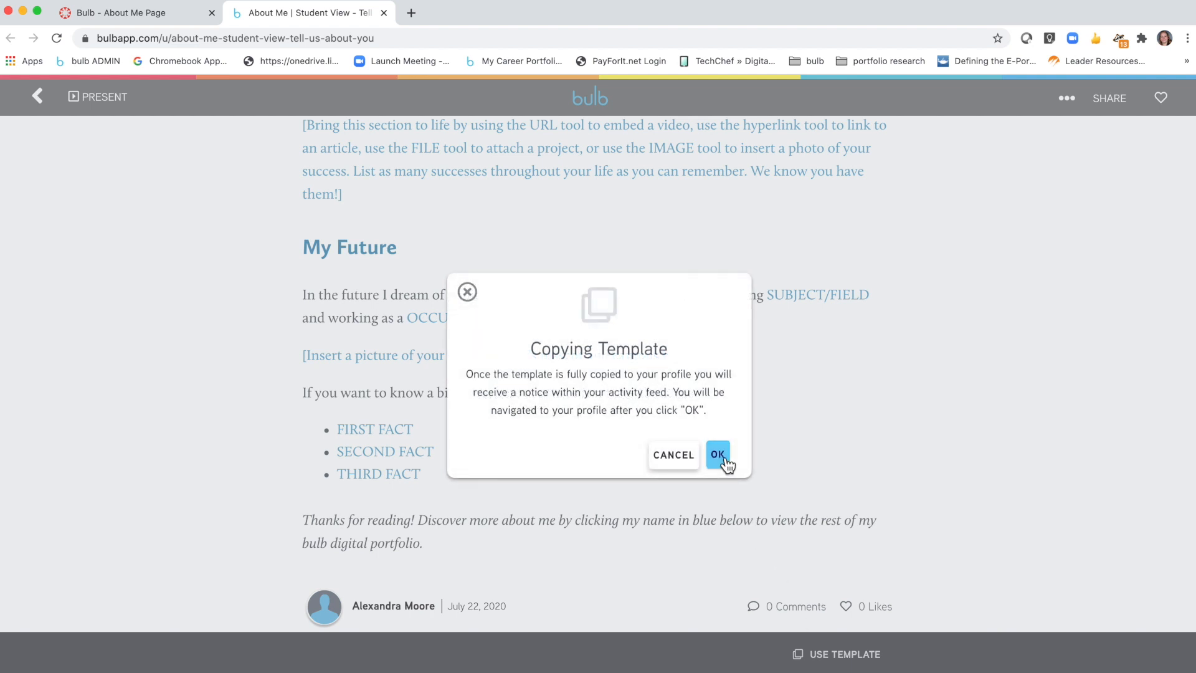
click(718, 454)
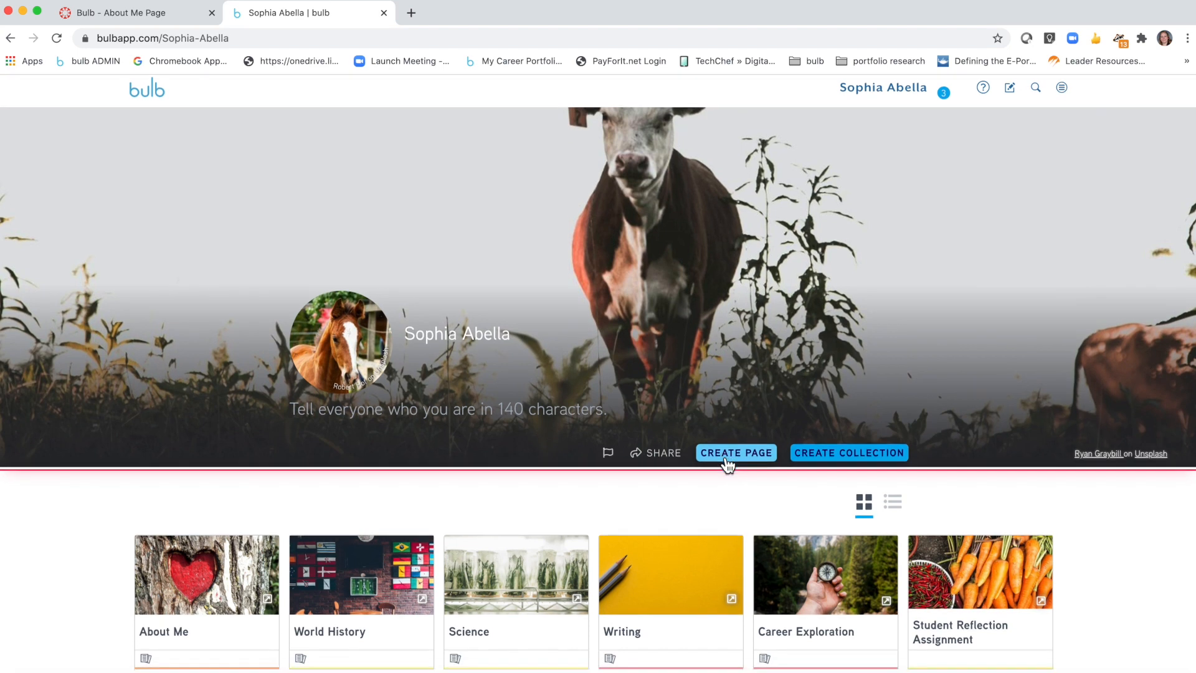
- Reload the profile and open the World History collection showing the copied About Me page
scroll(down, 3)
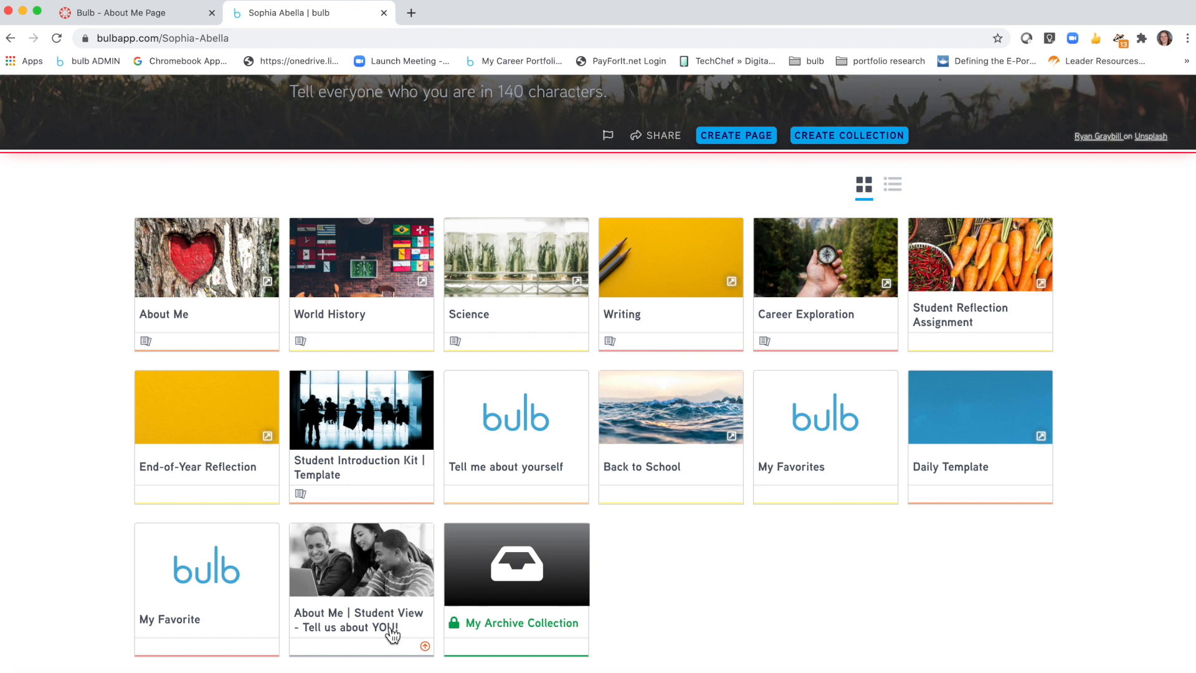
click(56, 39)
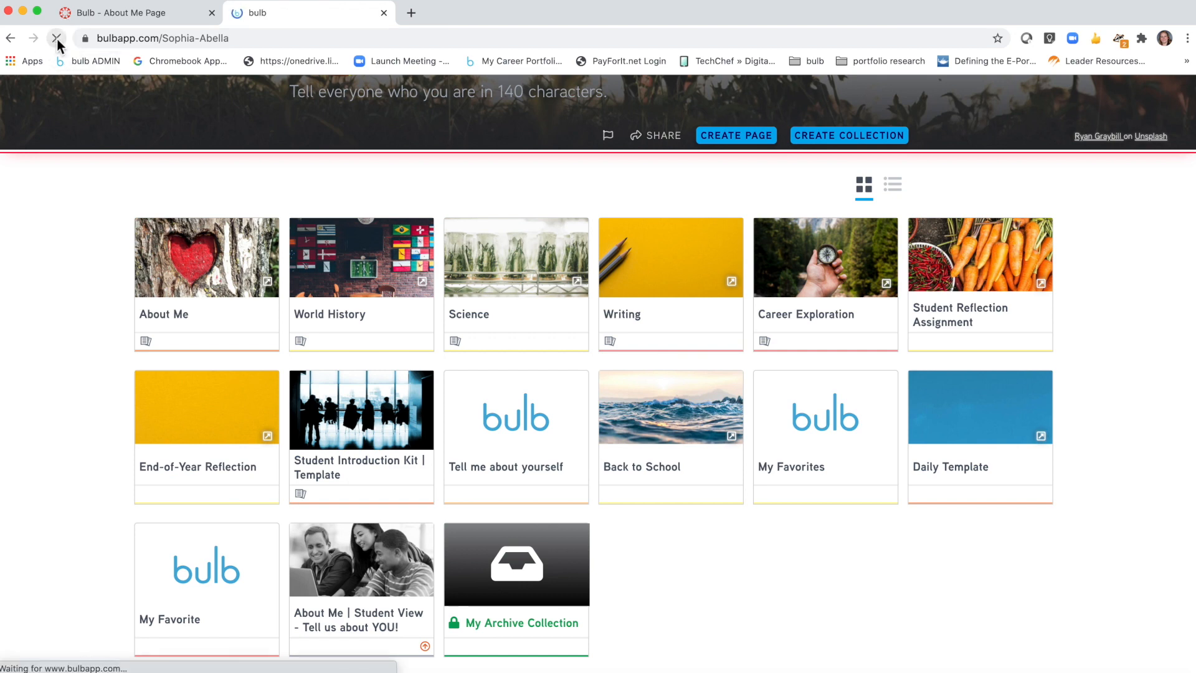
click(56, 39)
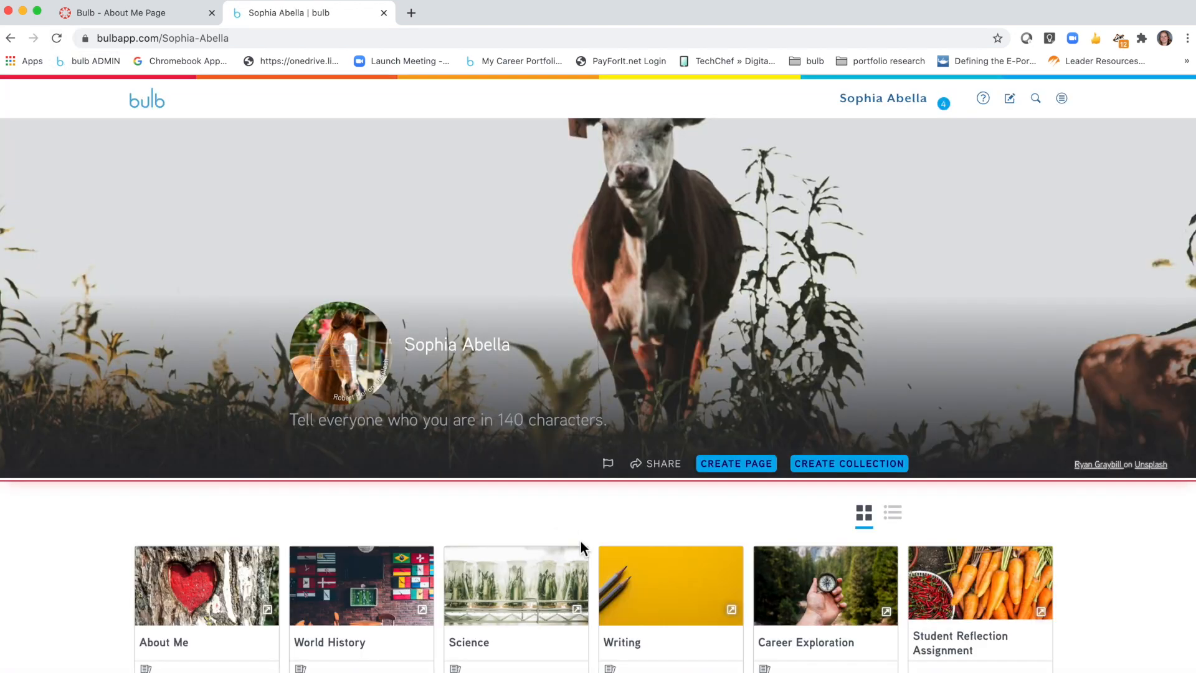
scroll(down, 3)
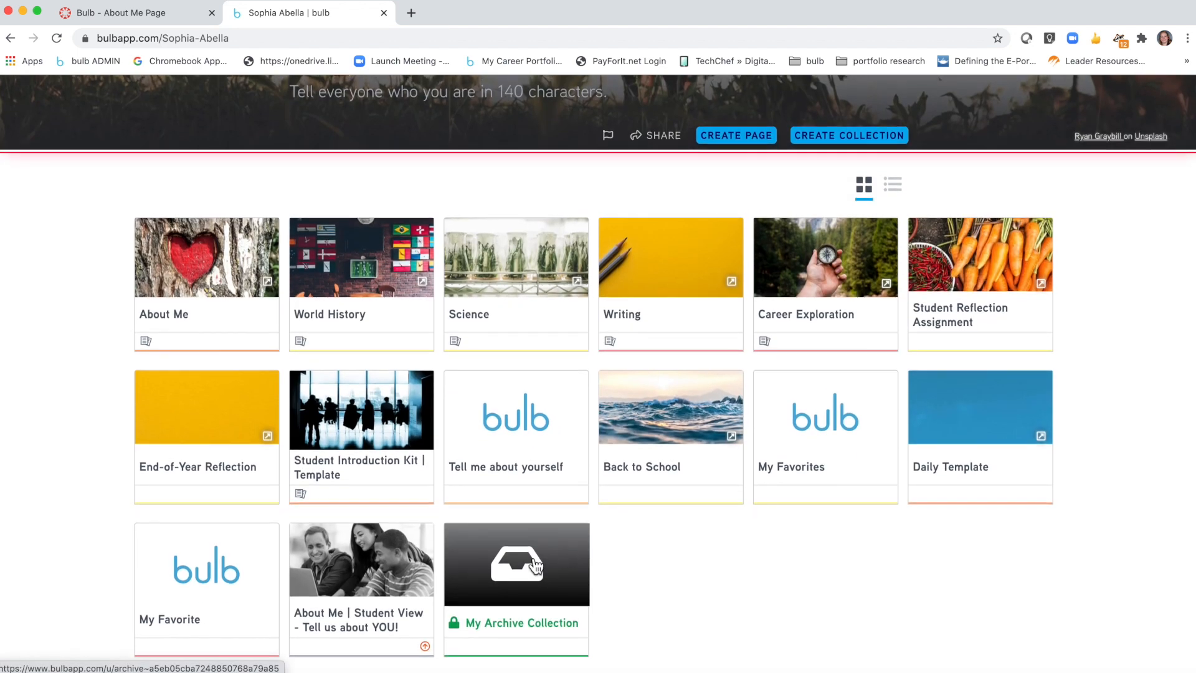
mouse_move(363, 600)
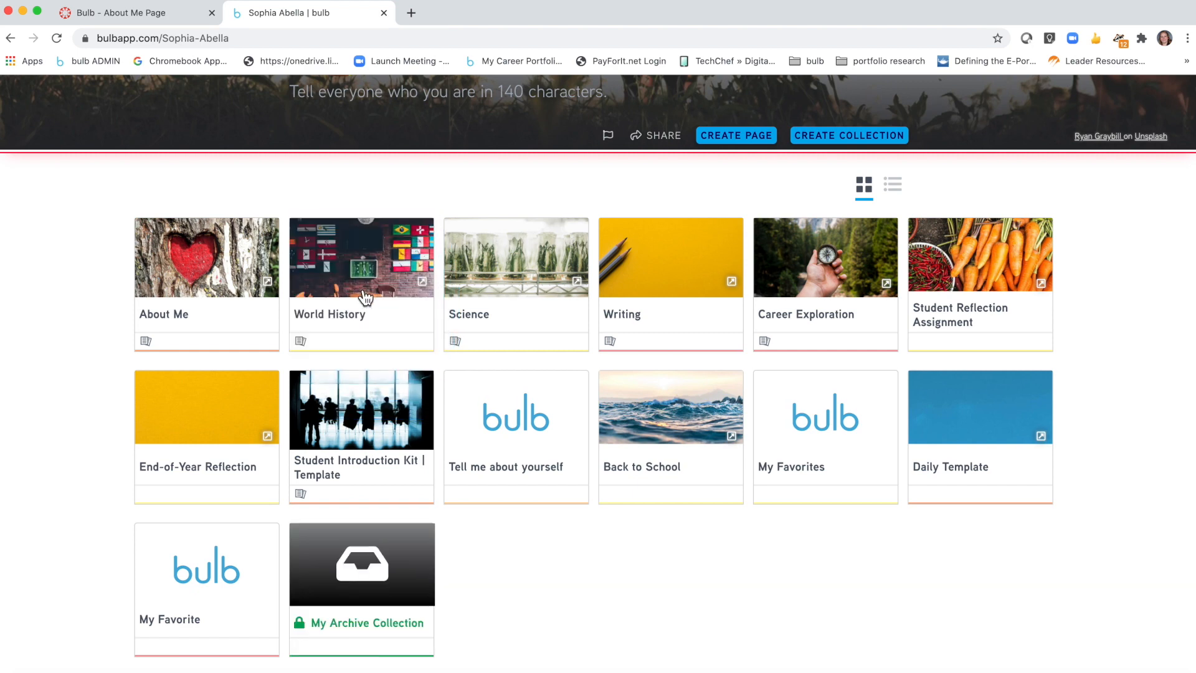
click(362, 256)
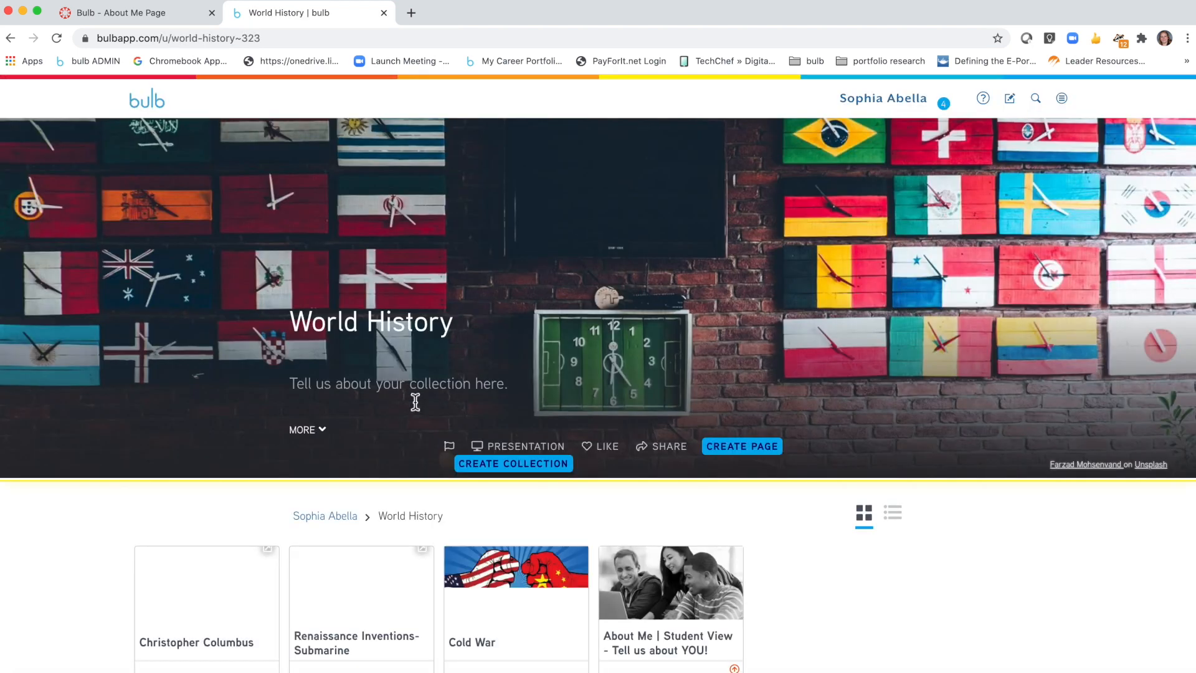
scroll(down, 3)
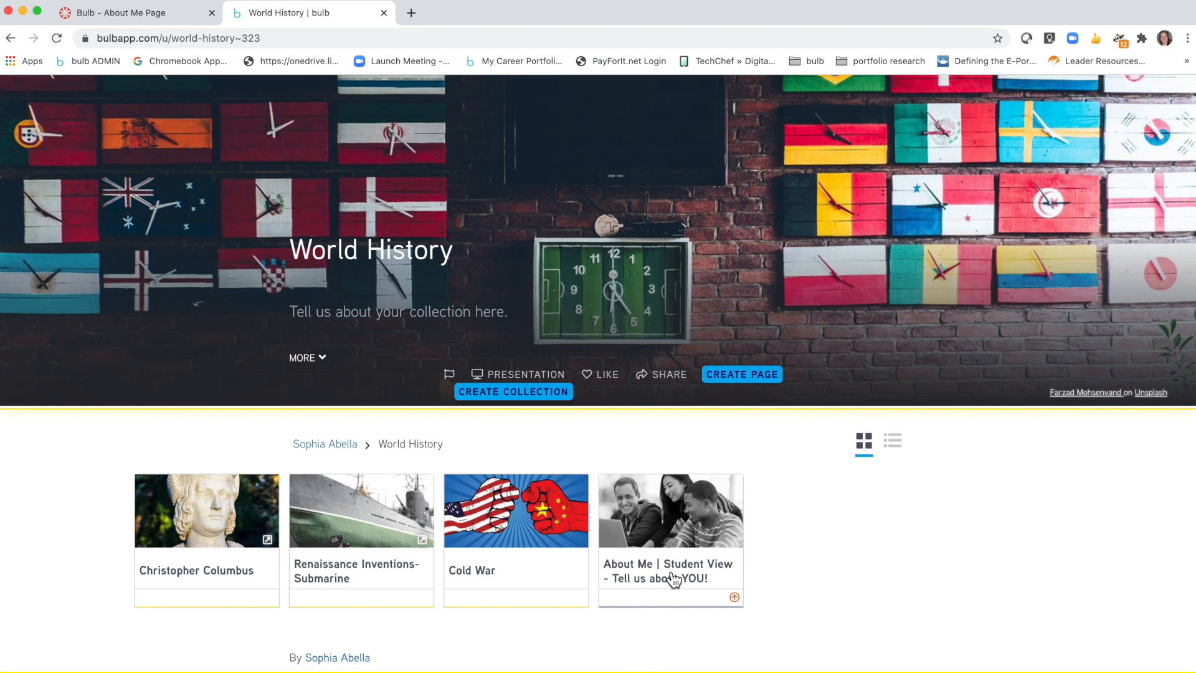
- Open About Me | Student View and replace the NAME placeholder with 'Sophia'
click(670, 511)
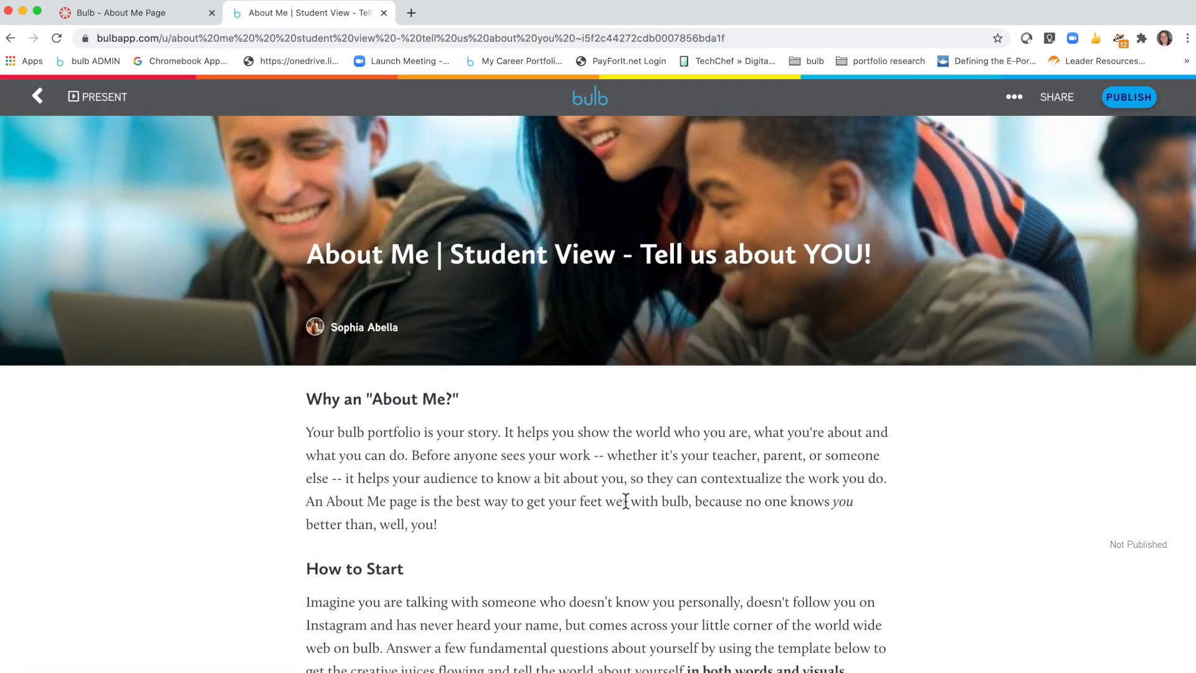
scroll(down, 3)
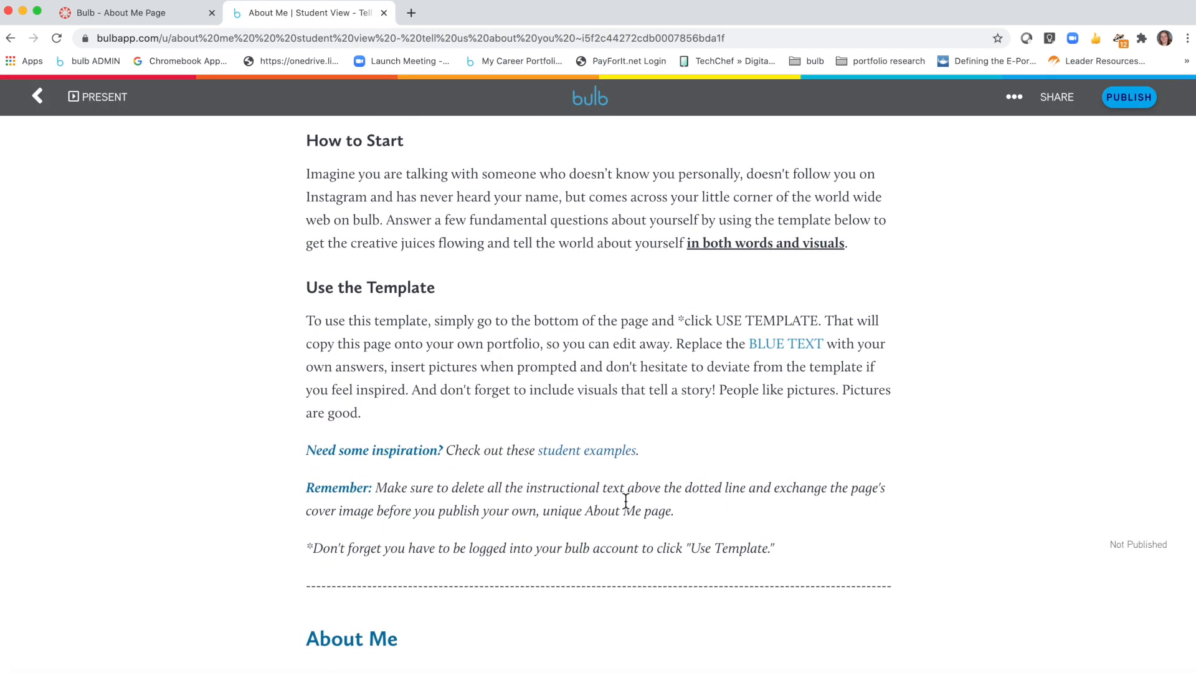
scroll(down, 3)
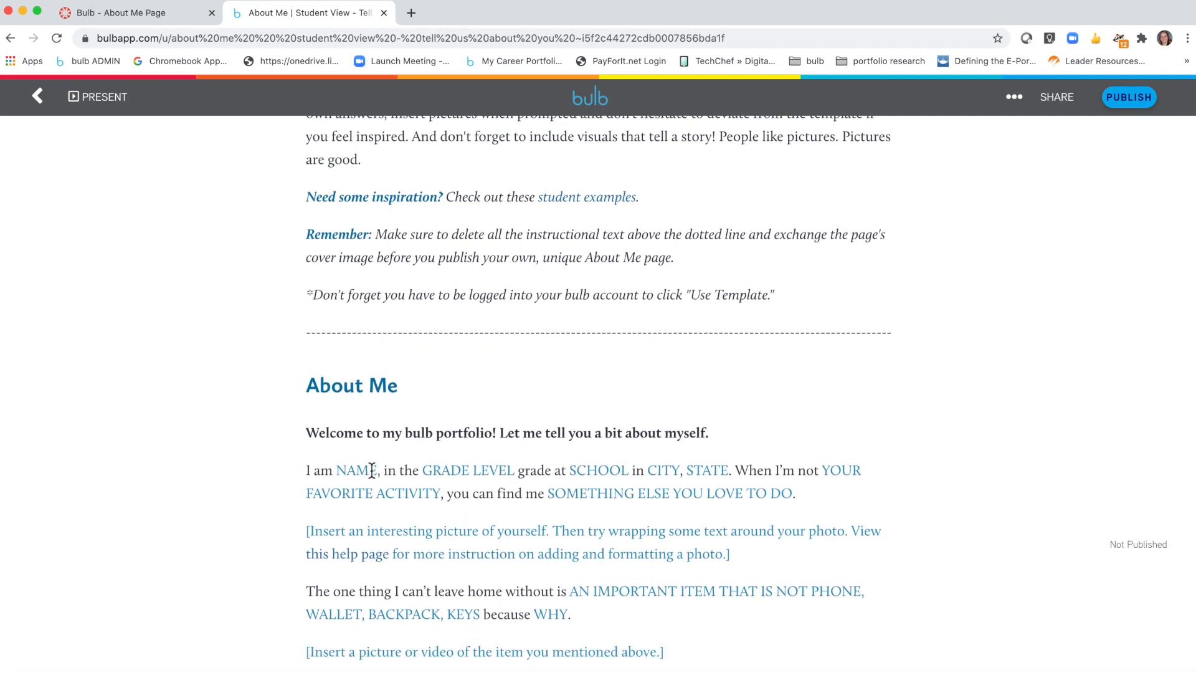
text(Sophi)
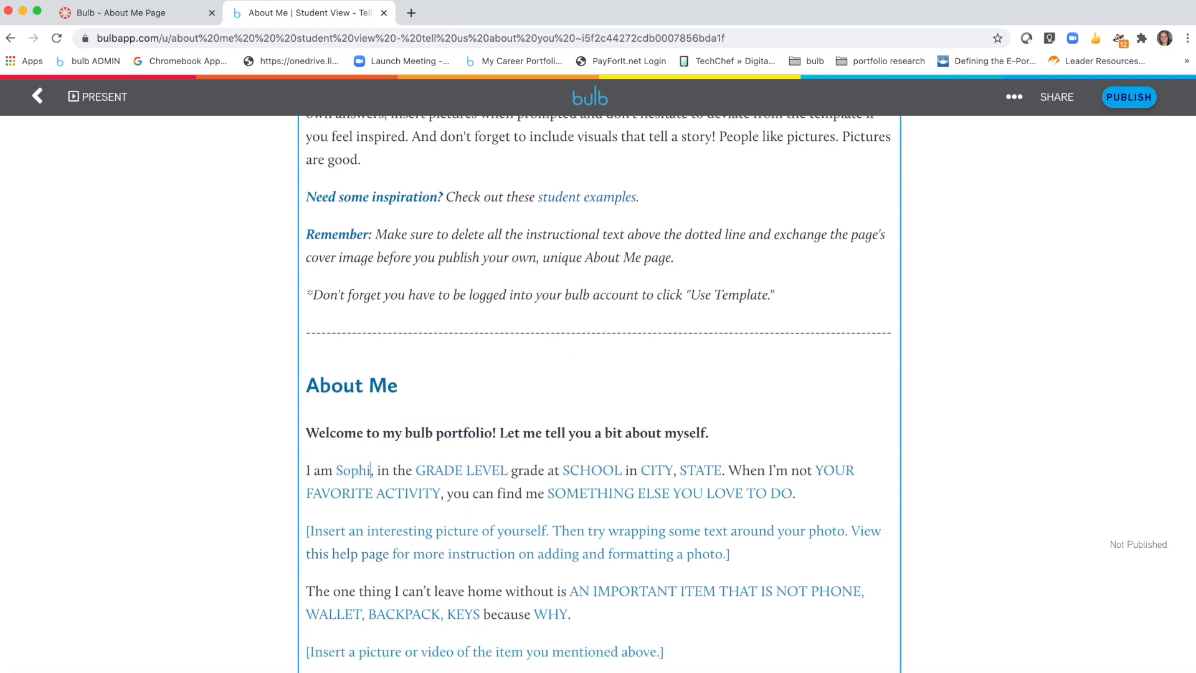
text(a)
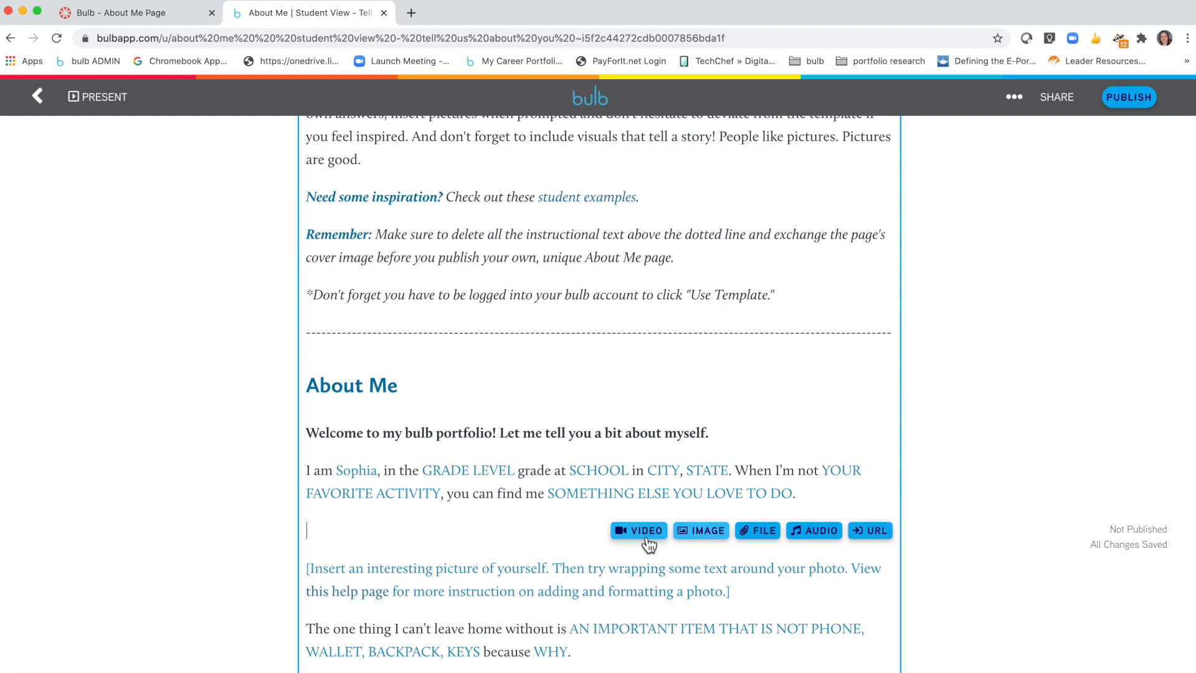
scroll(up, 3)
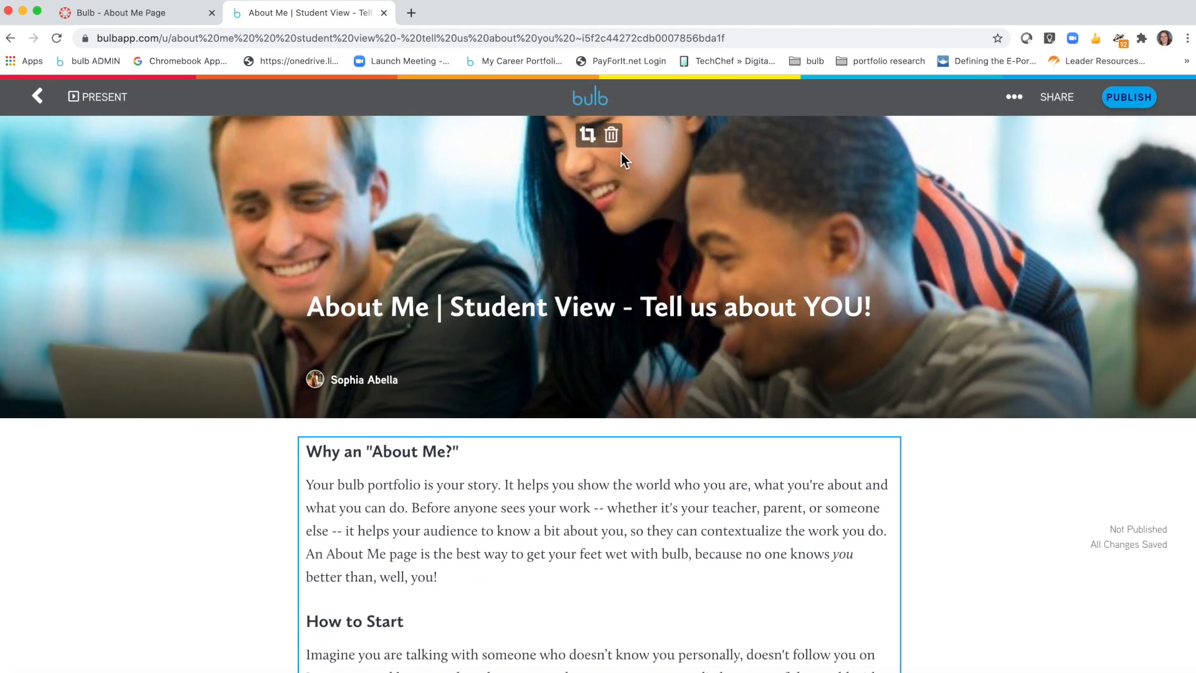
- Delete the students cover photo and search the web for a 'sky' image to replace it
click(610, 134)
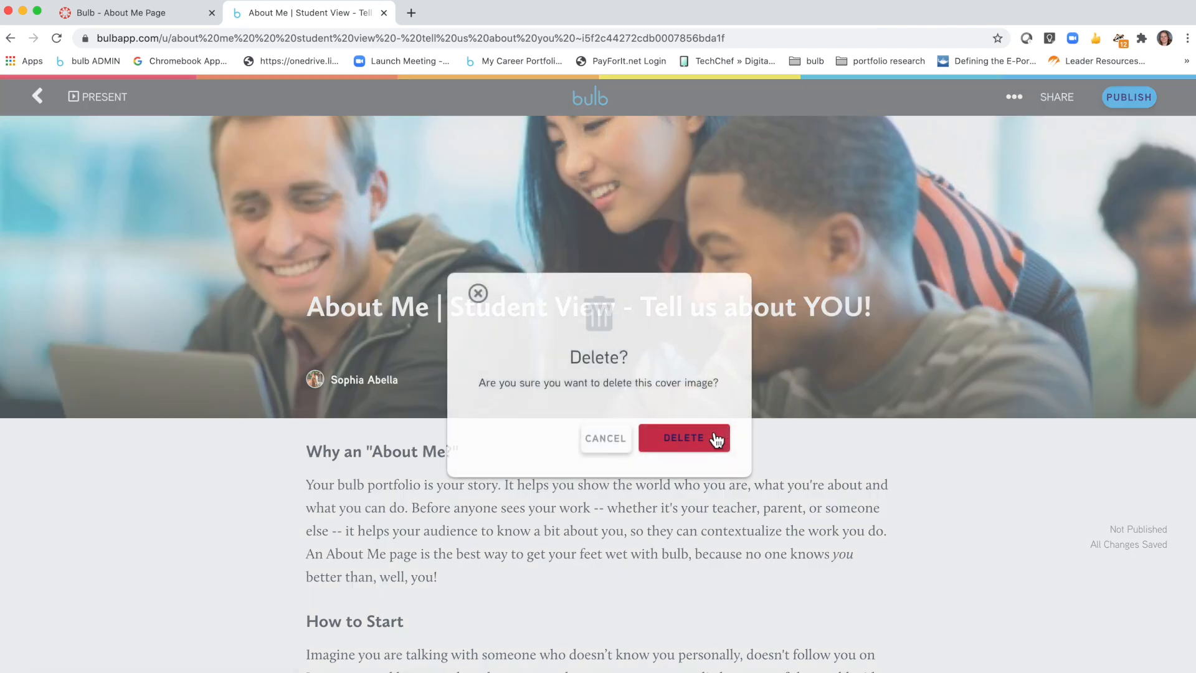
click(684, 438)
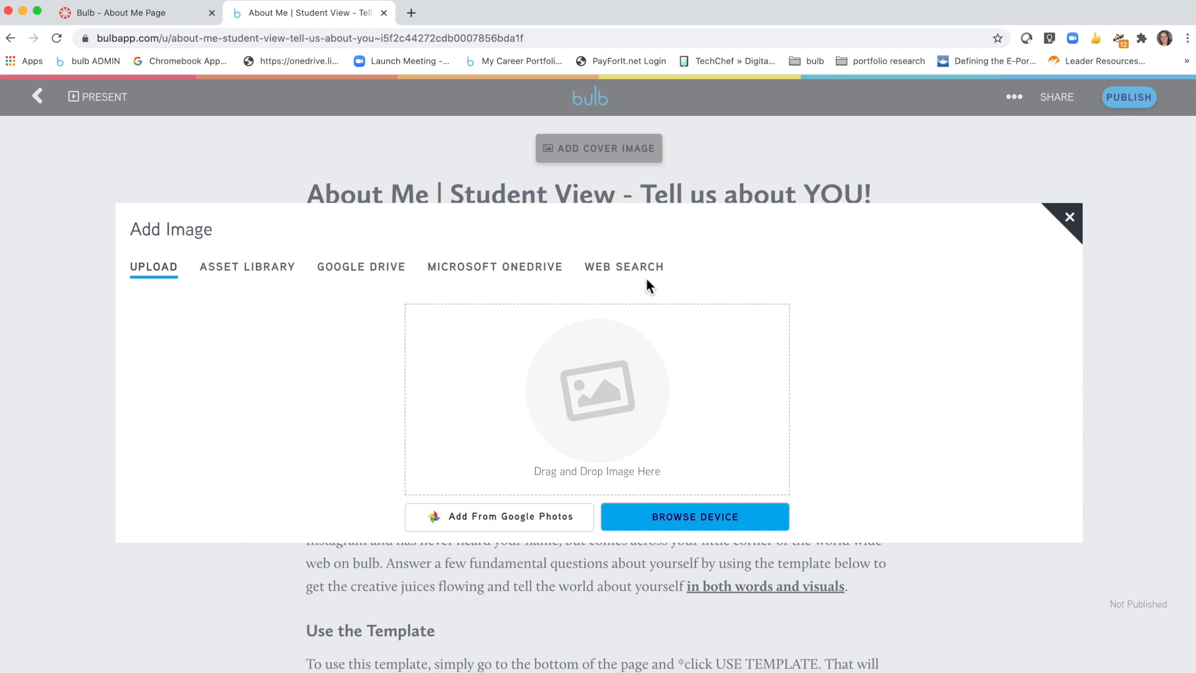
click(624, 267)
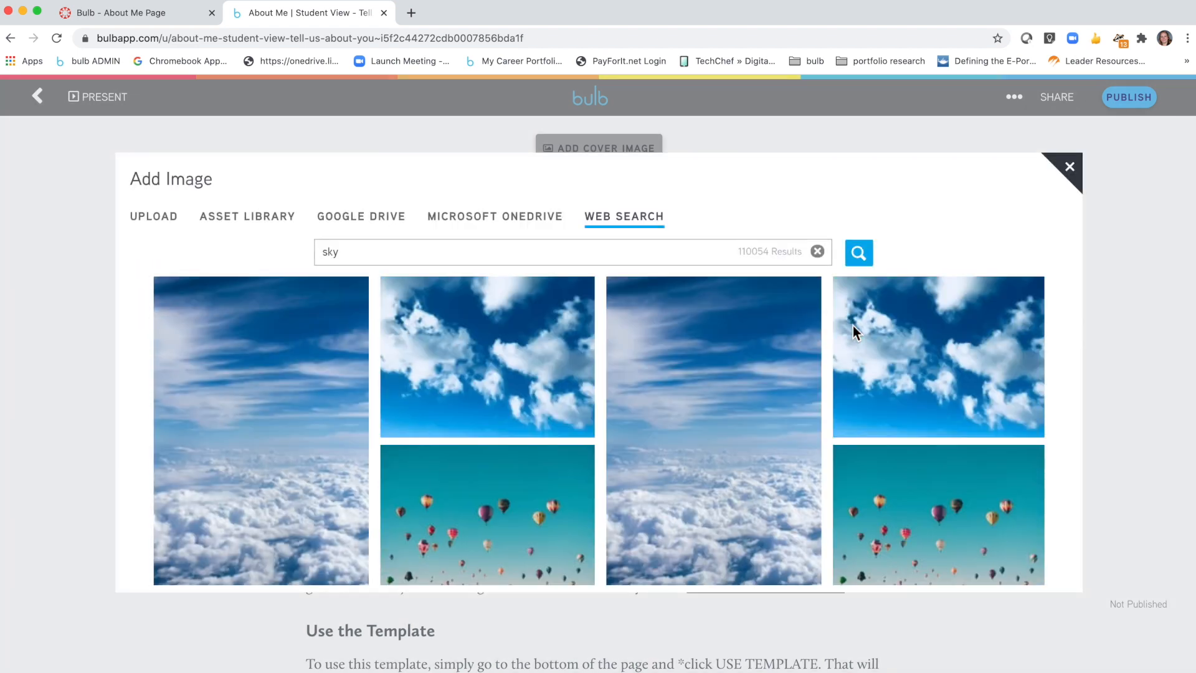
mouse_move(494, 407)
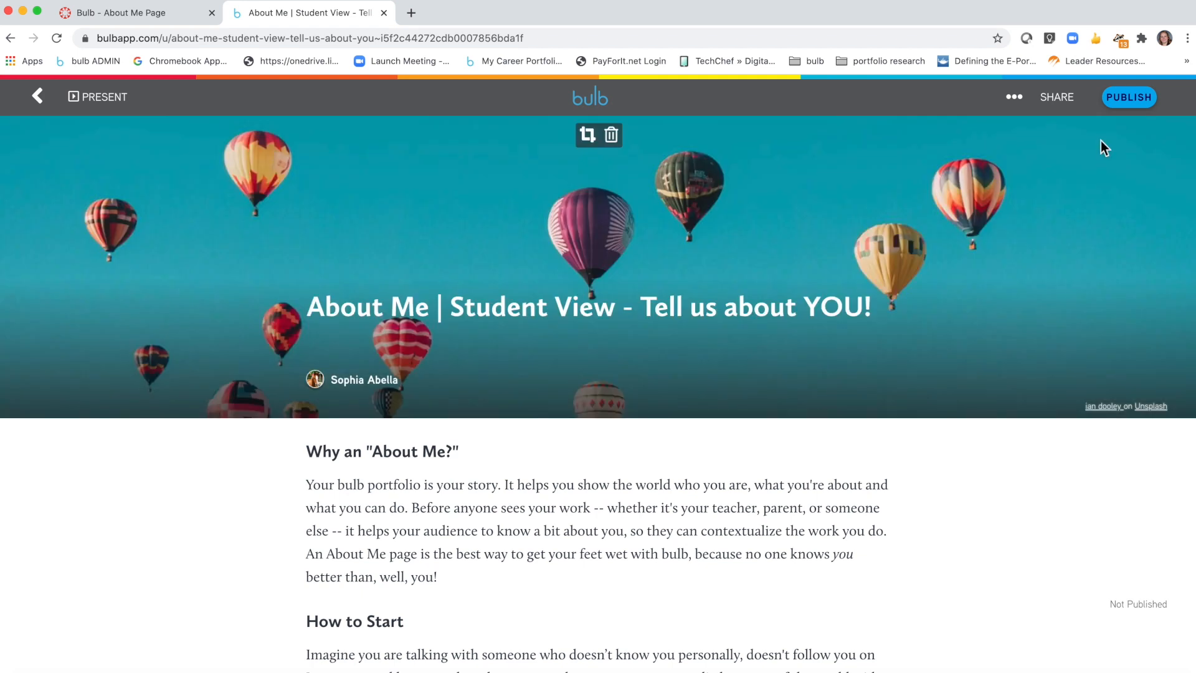
mouse_move(1136, 142)
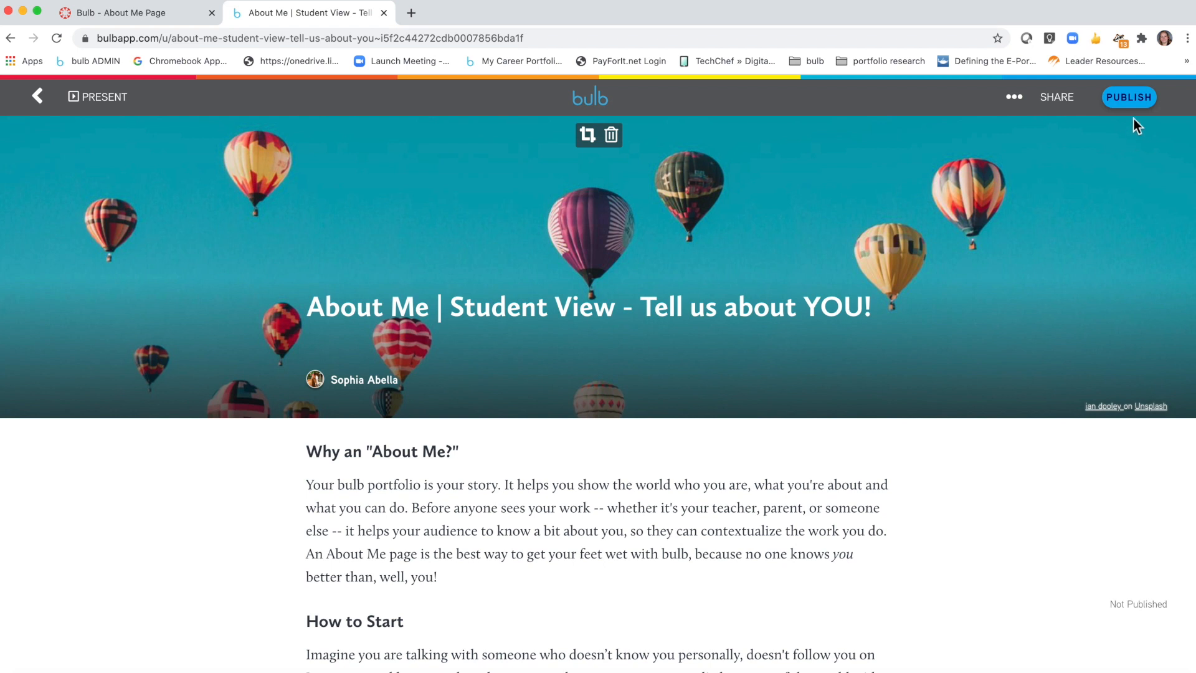
- Create and copy a private share link, then publish the About Me page
click(1128, 98)
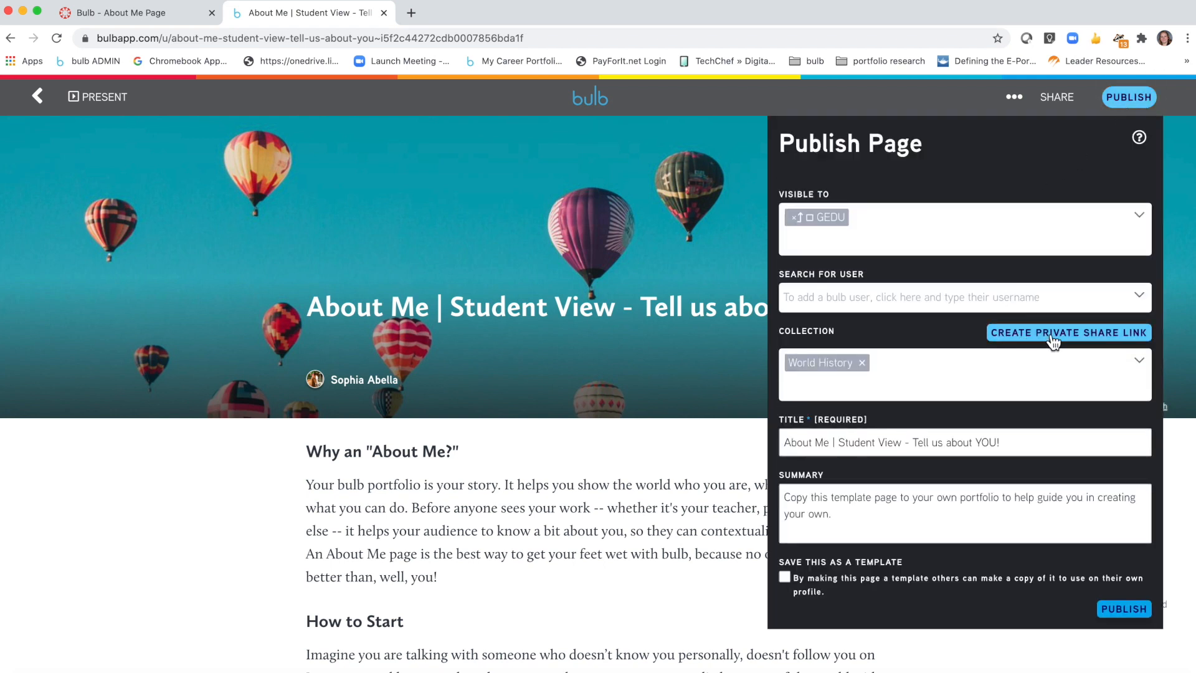
click(1068, 331)
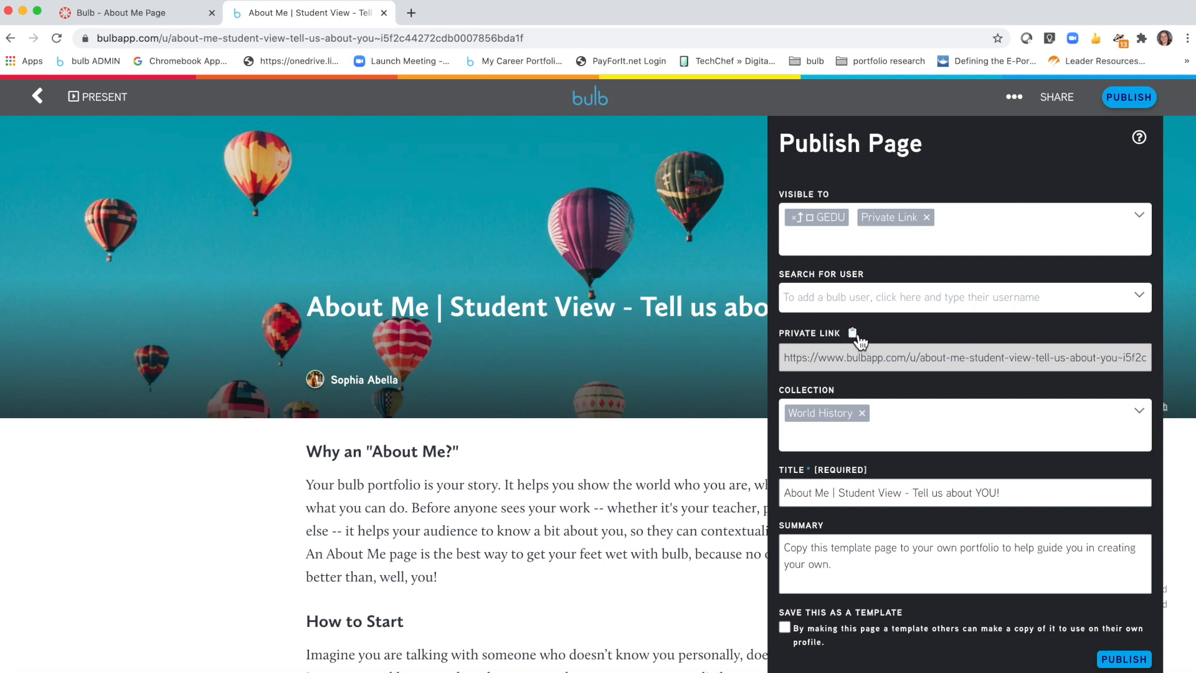
click(852, 333)
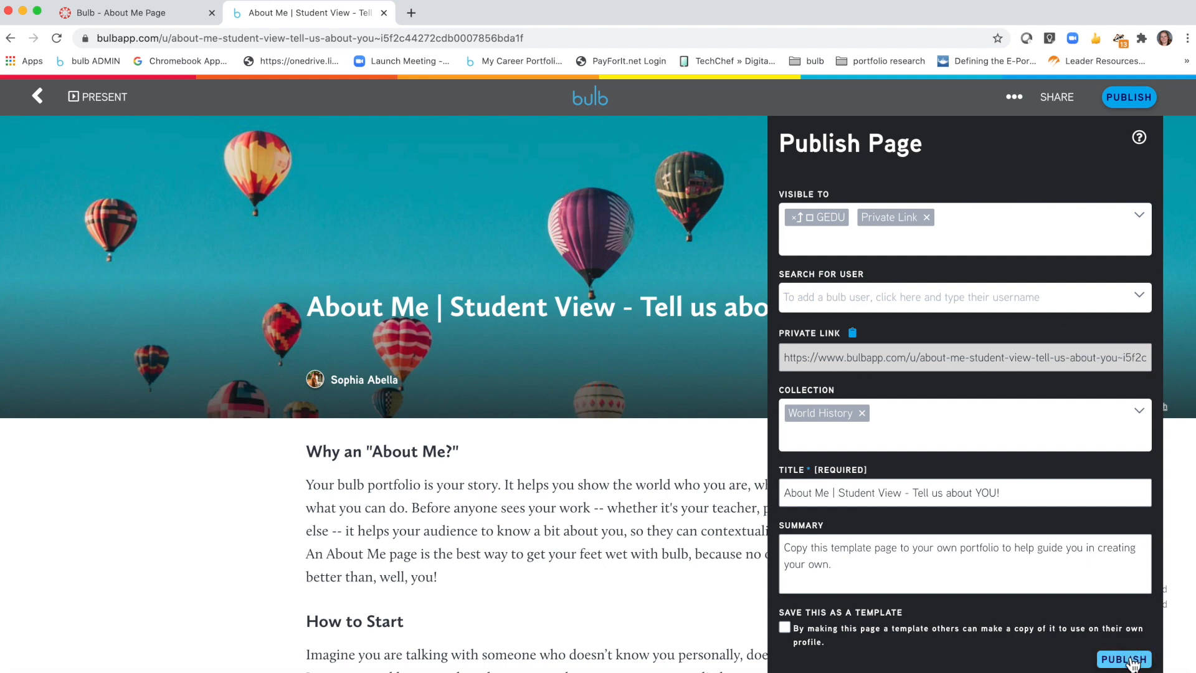
click(1123, 659)
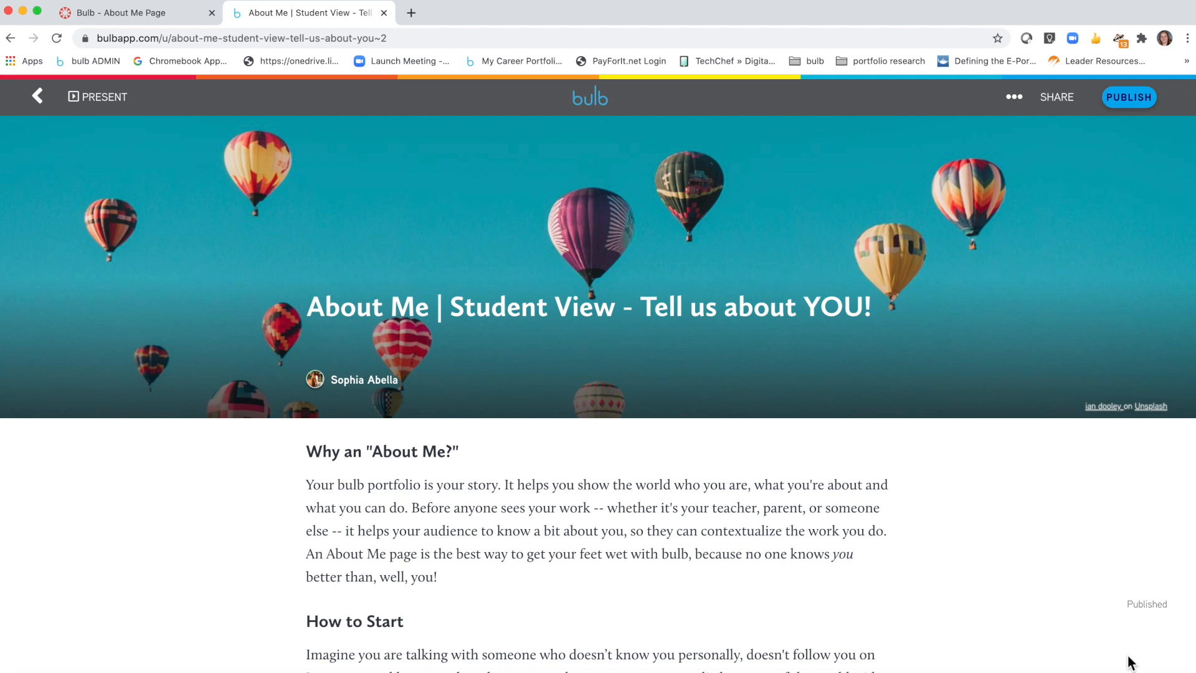
mouse_move(184, 95)
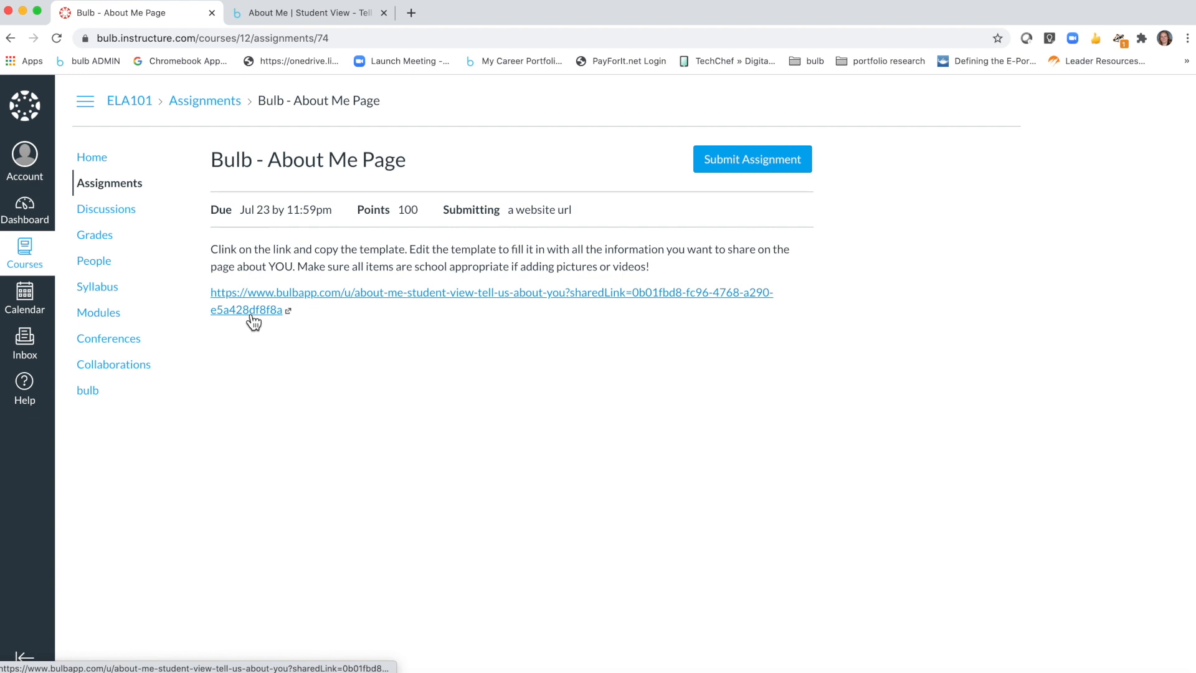
mouse_move(753, 158)
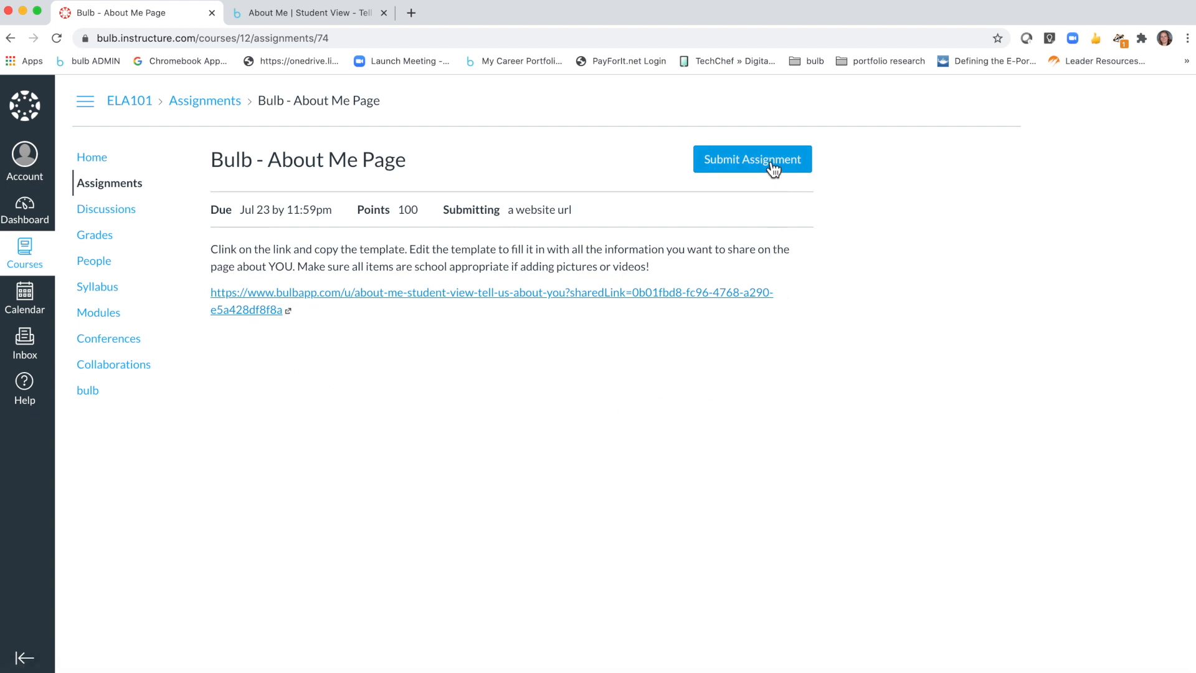
- Paste the bulb link as the Website URL and submit the Bulb - About Me Page assignment
click(752, 158)
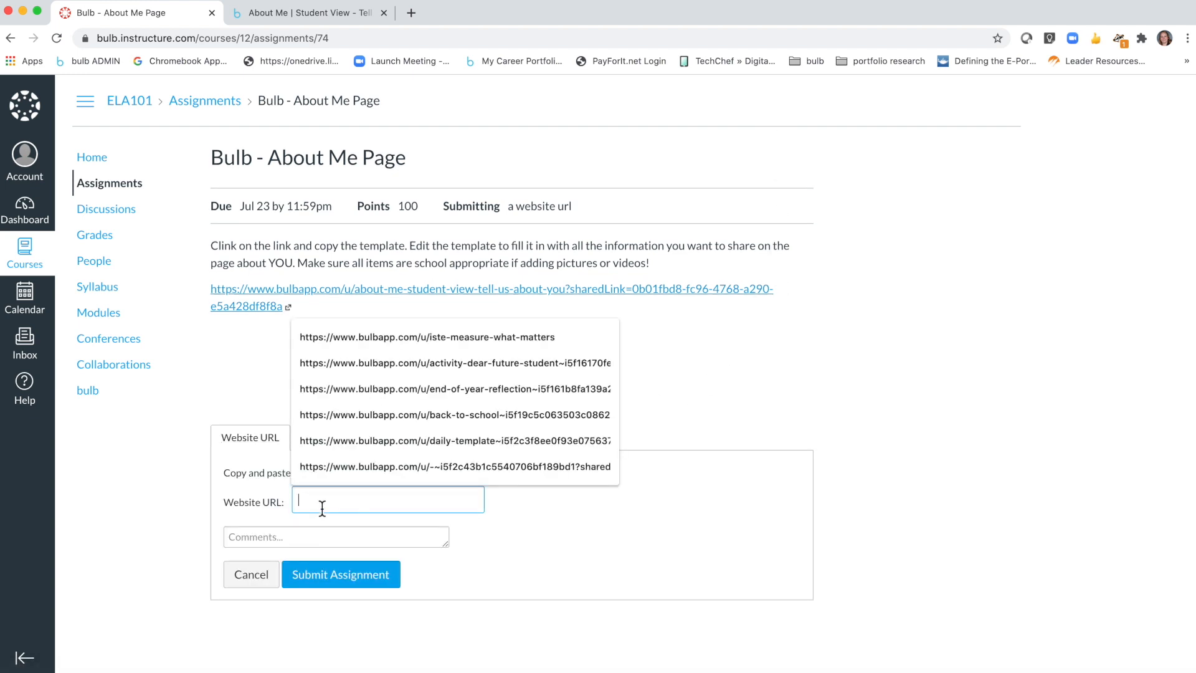
click(340, 574)
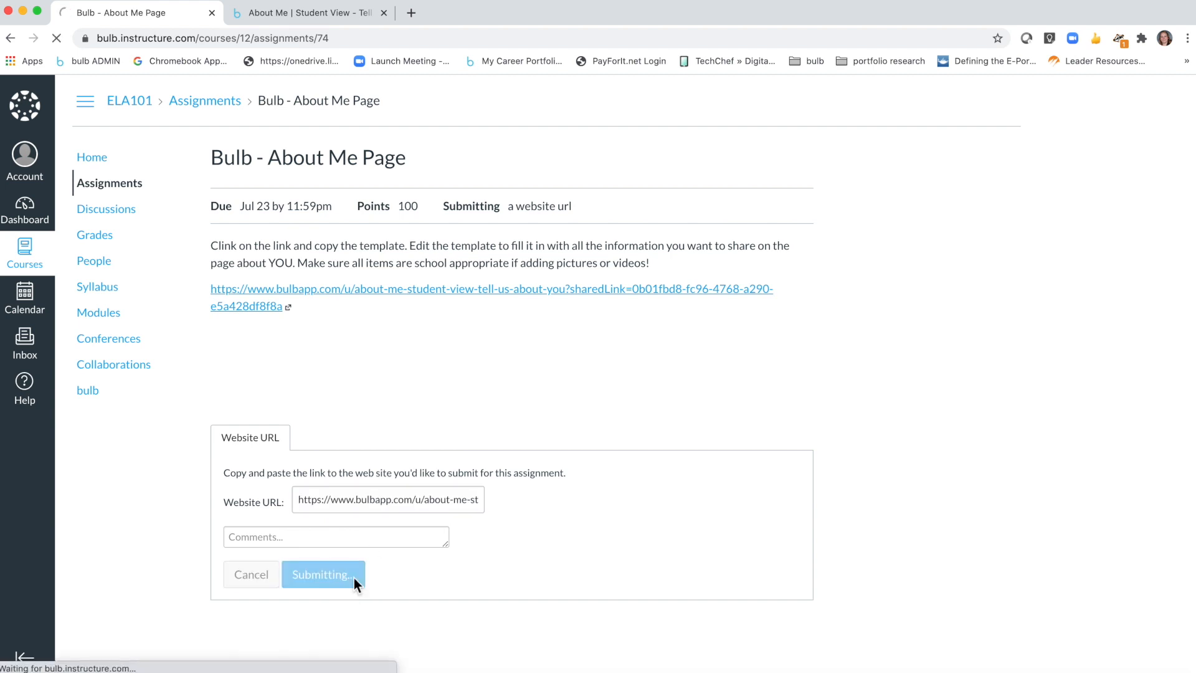
click(323, 575)
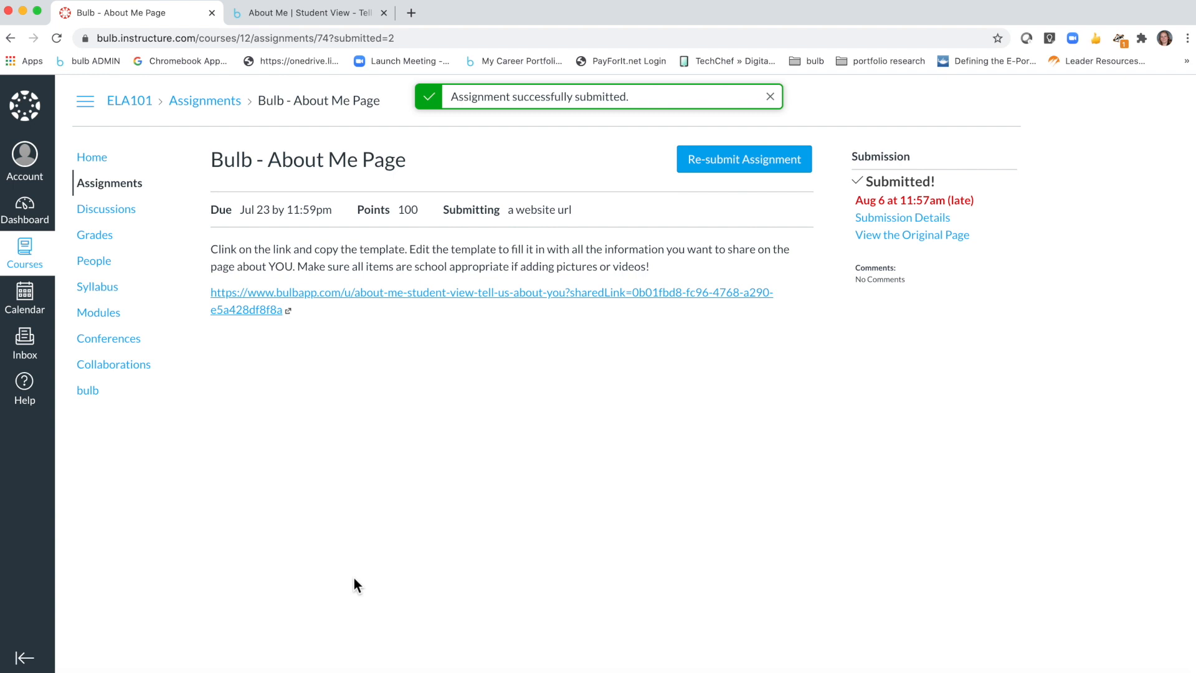
mouse_move(917, 260)
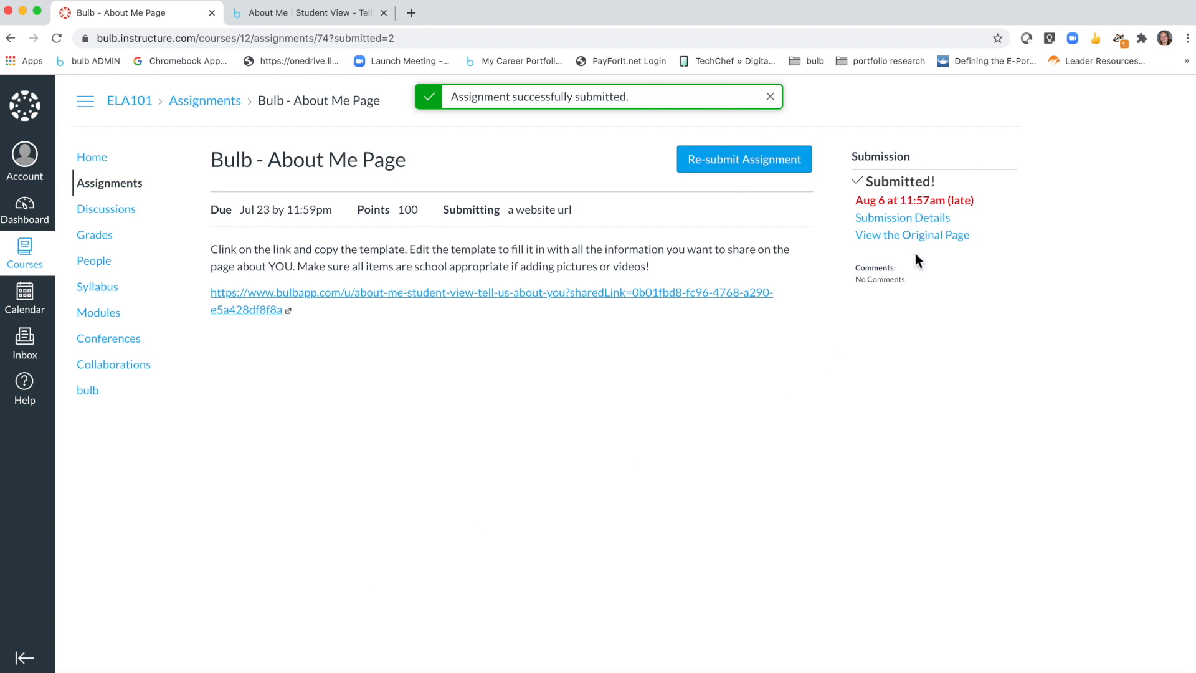